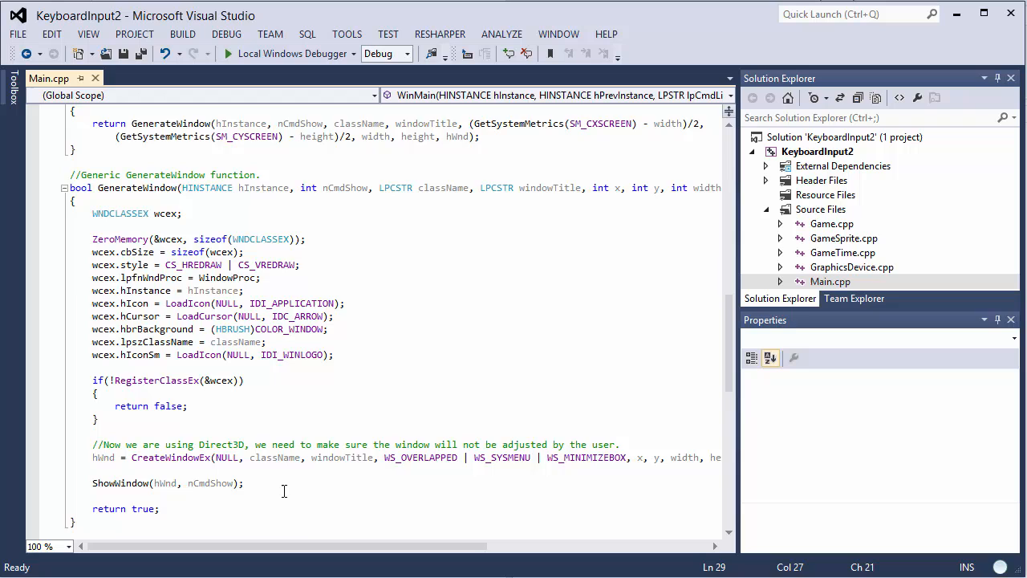
Scroll through the code and note the PostQuitMessage(0) call to reuse
scroll("down", 3)
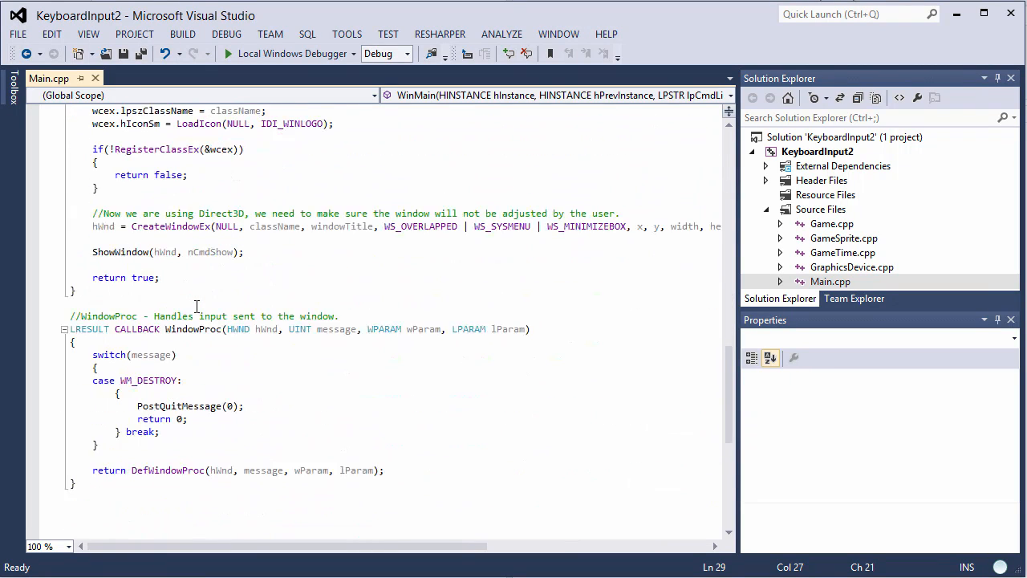
scroll("down", 3)
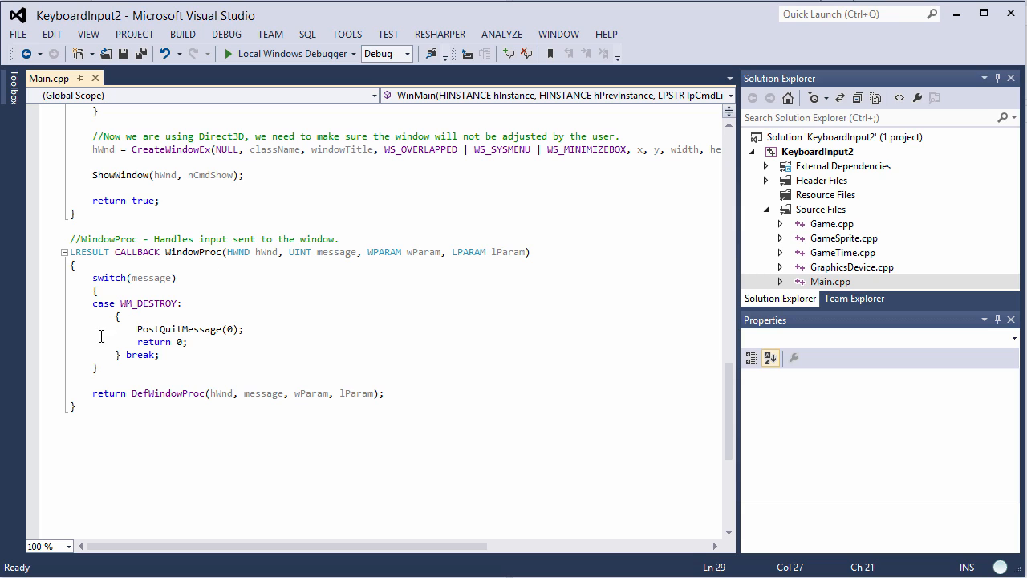
mouse_move(150, 303)
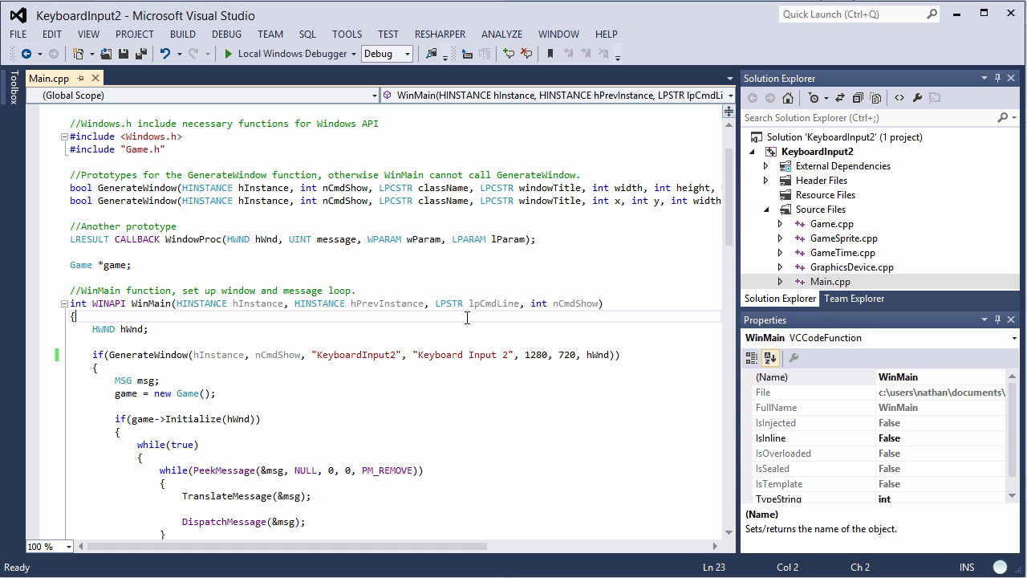
scroll("down", 3)
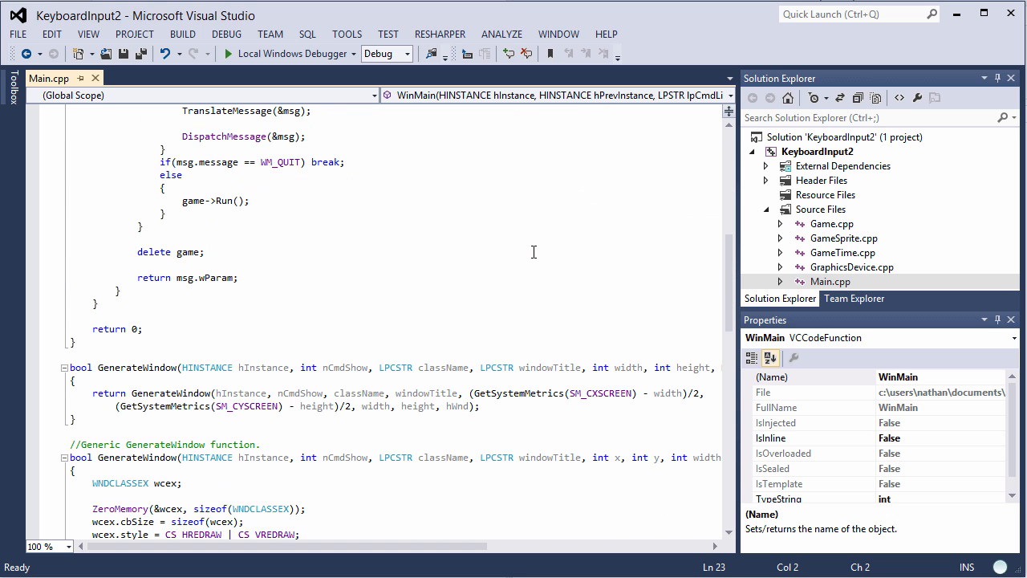
mouse_move(491, 287)
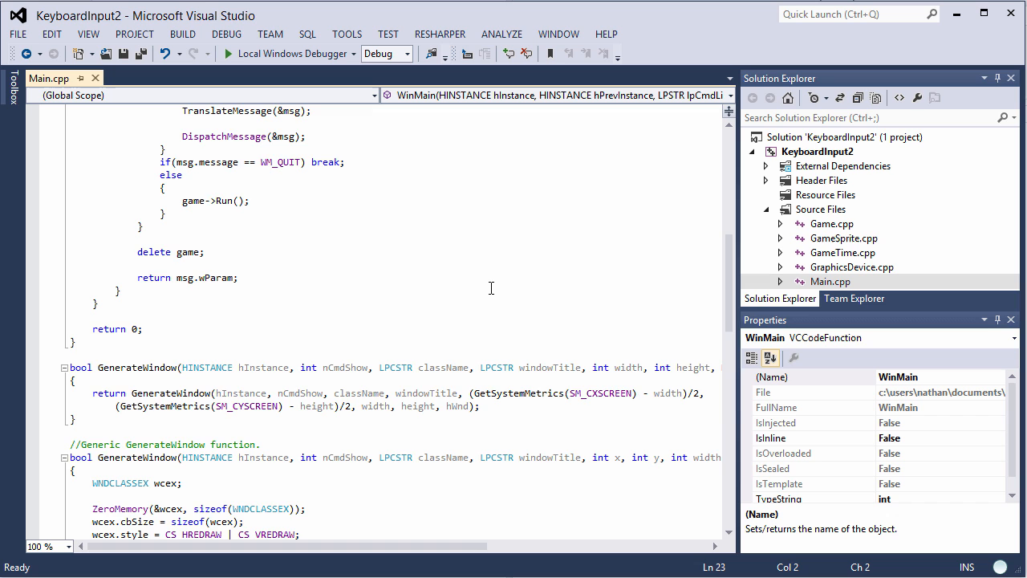
scroll("down", 3)
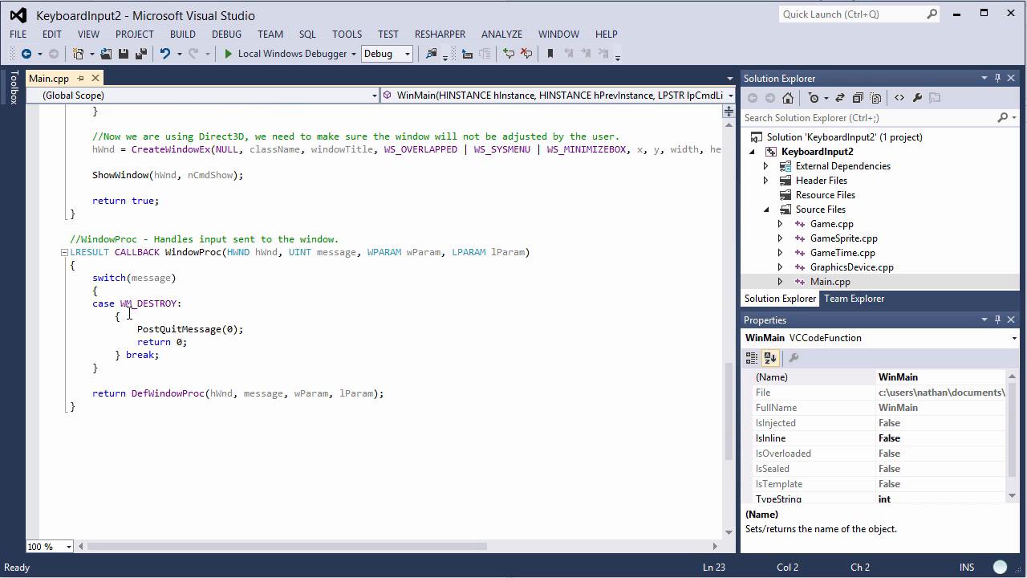
mouse_move(146, 303)
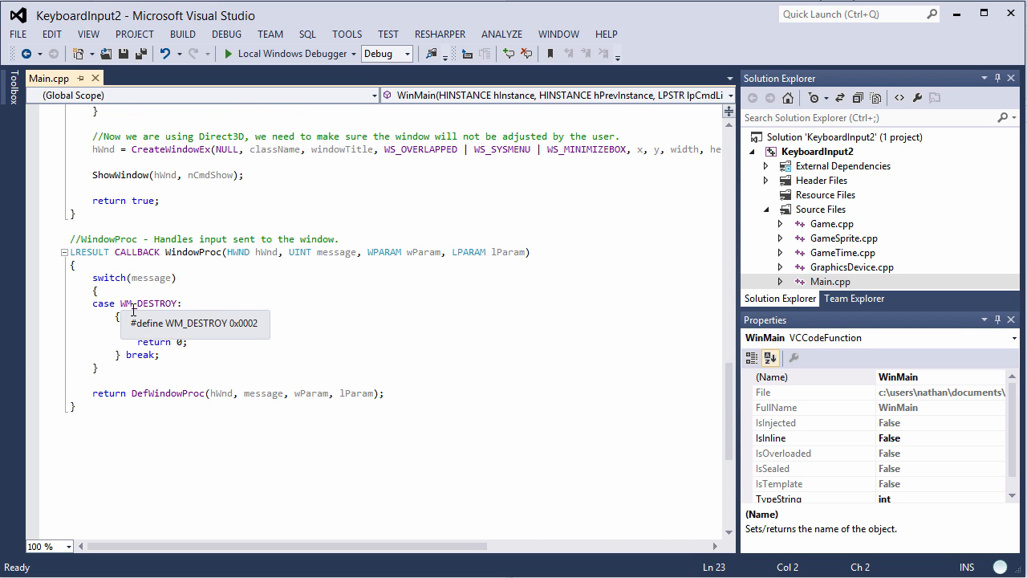
type("PostQuitMessage(0);")
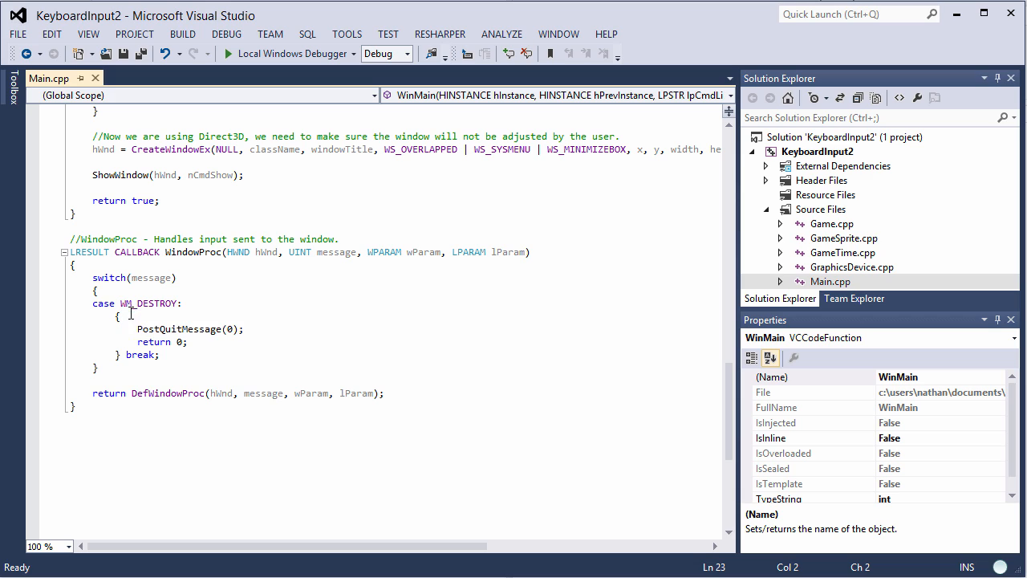
scroll("up", 3)
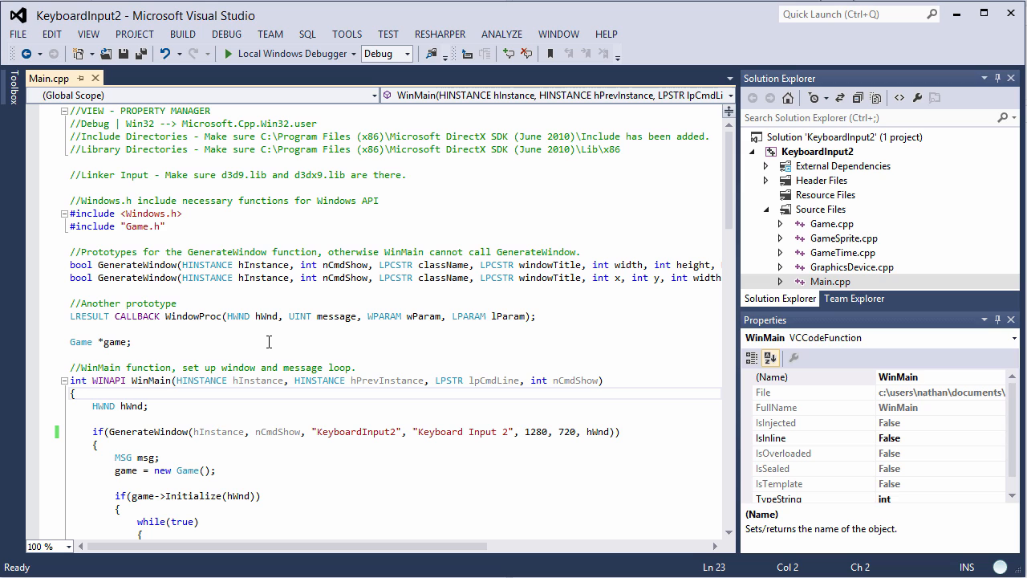
mouse_move(702, 237)
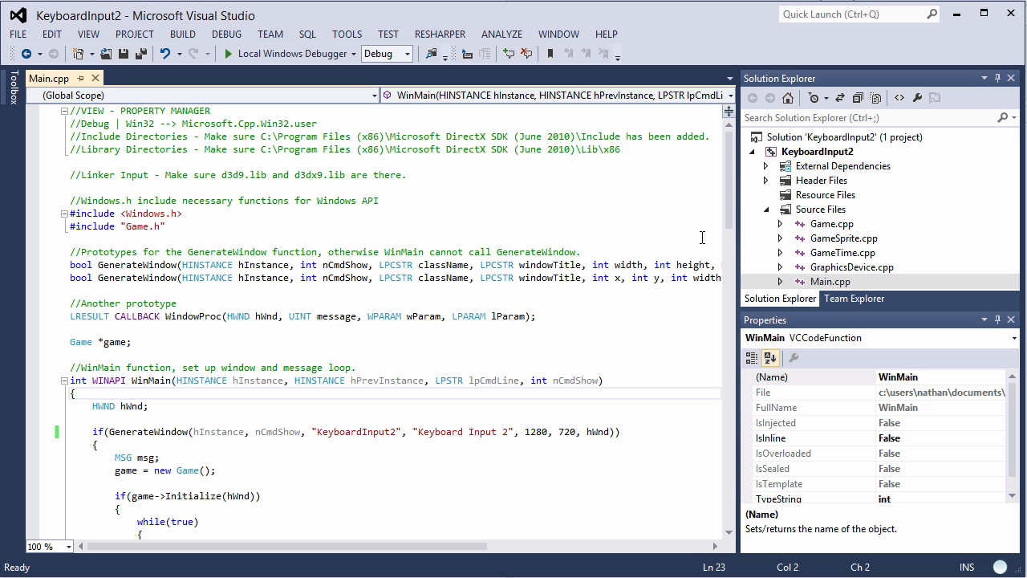
Open Game.cpp from Solution Explorer and add a blank line at the start of Game::Update
left_click(844, 238)
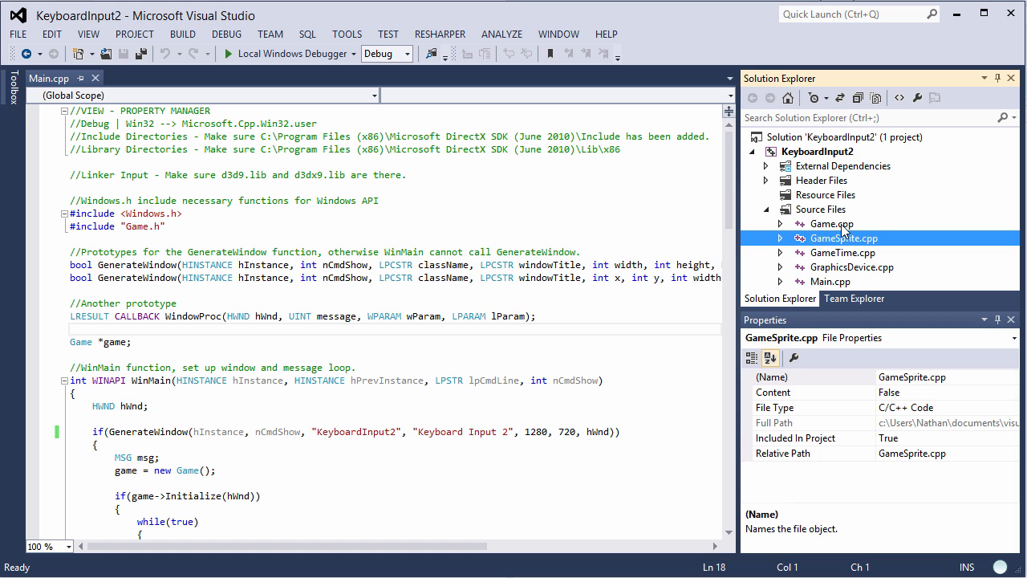
double_click(830, 223)
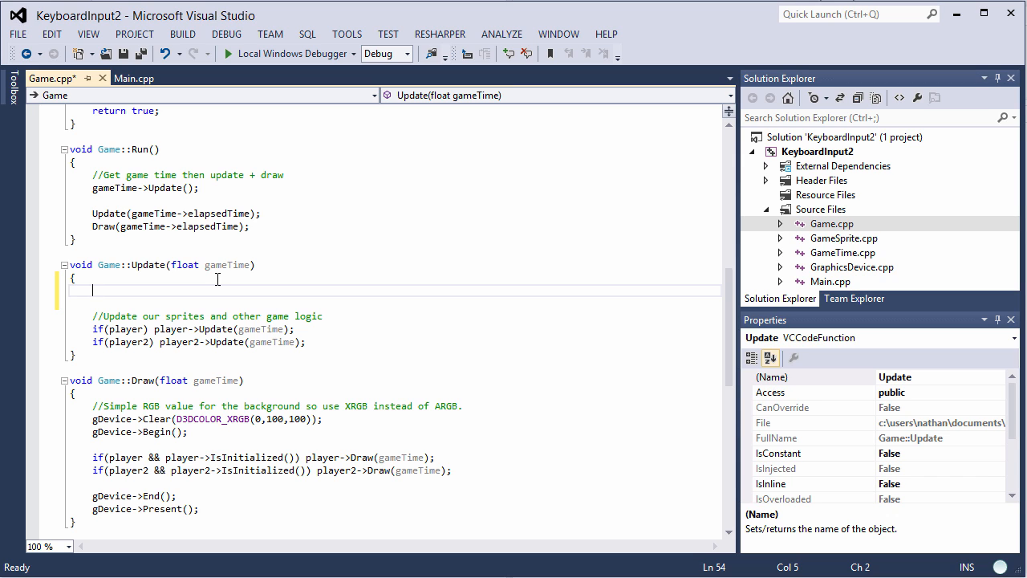
Write if (GetAsyncKeyState(VK_ESCAPE)) with an empty brace block at the top of Update
type("if(")
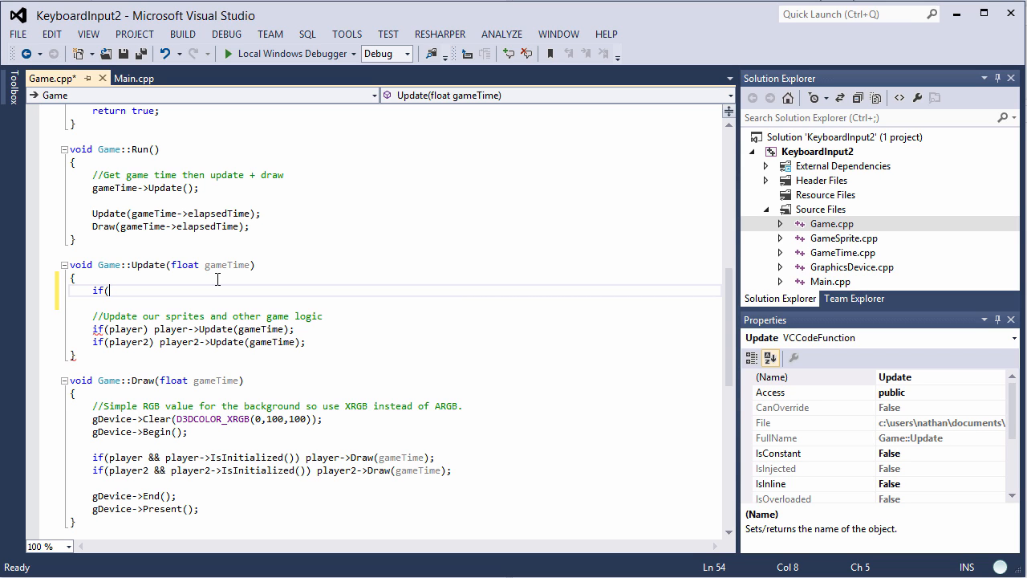
type("Ge")
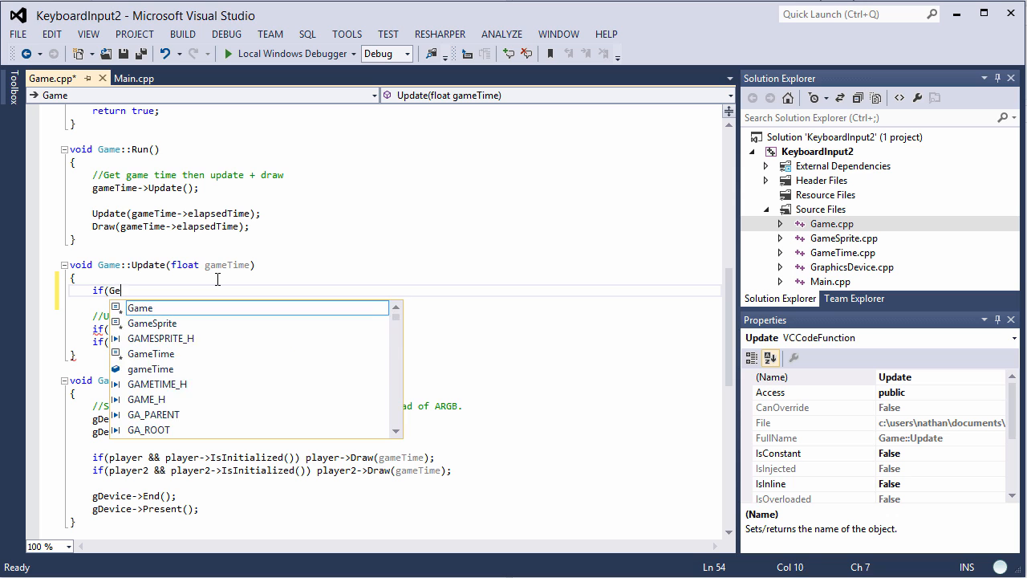
type("tAsyncKeyState")
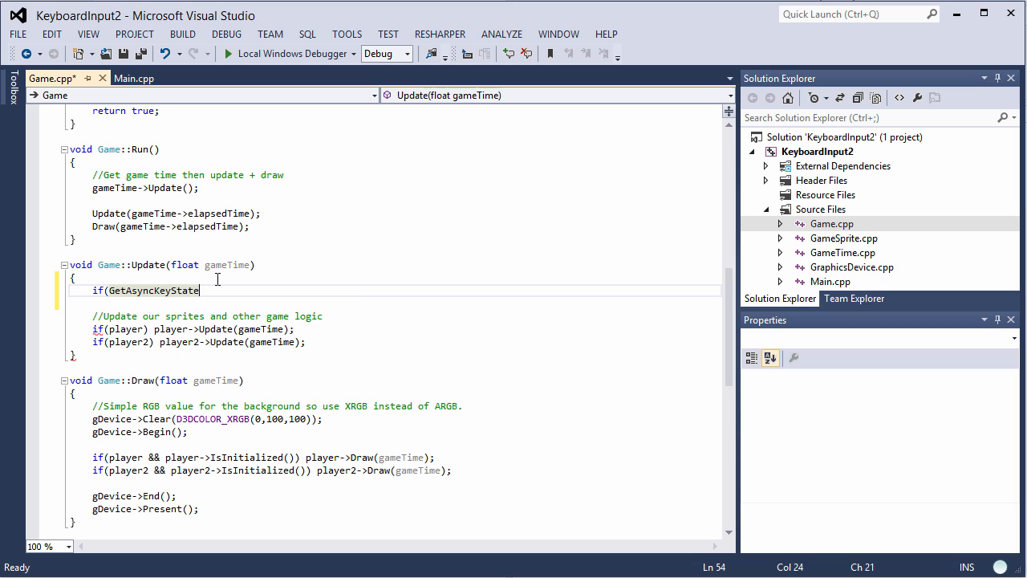
type("(")
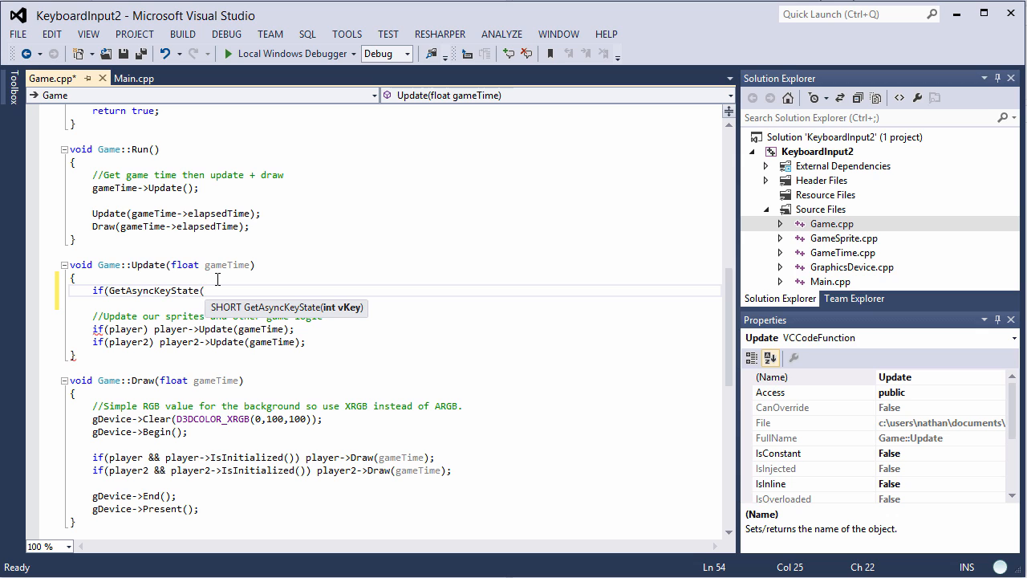
type("VK_ESCAPE")
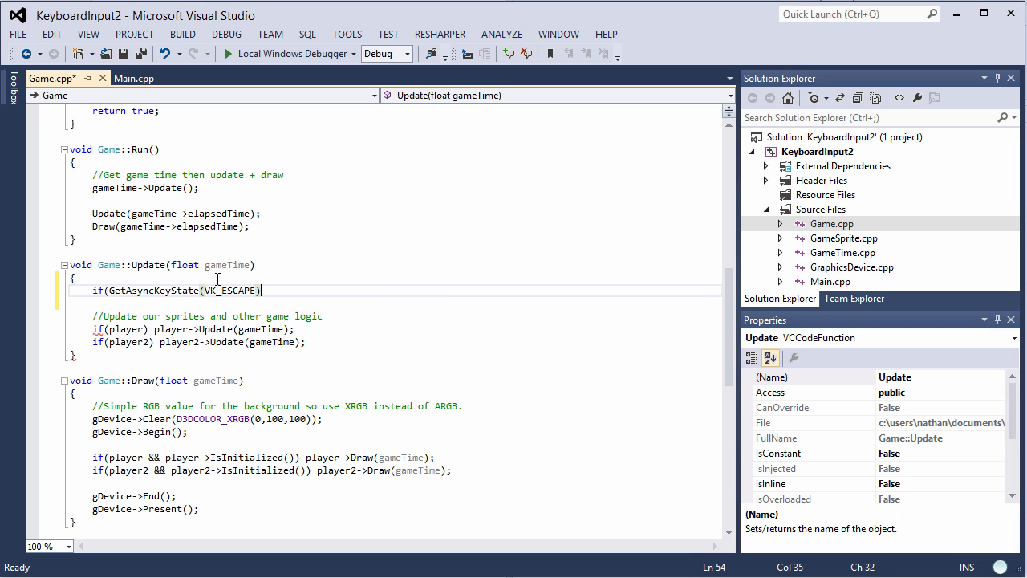
type(")")
type("{")
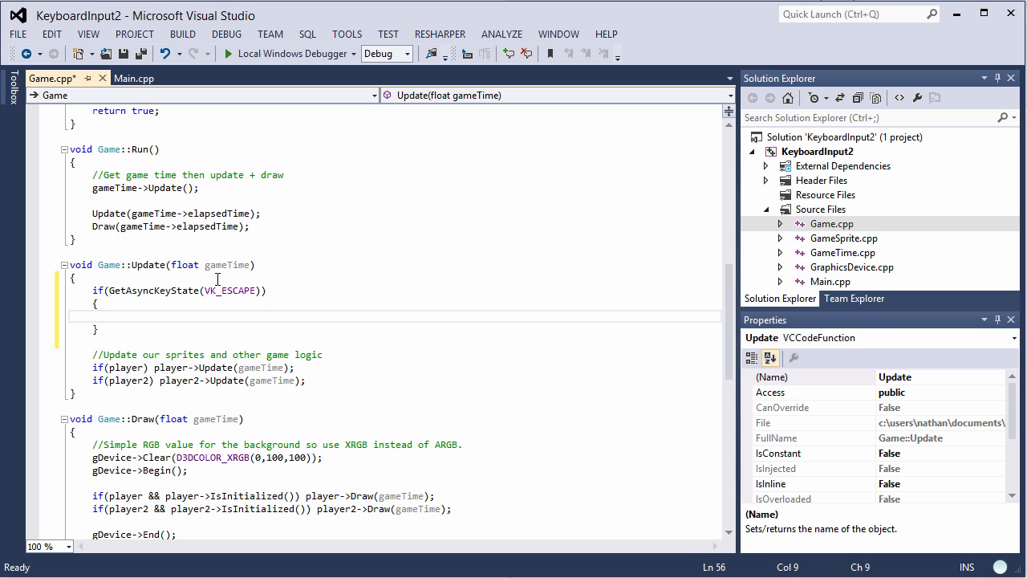
Call PostQuitMessage(0) inside the Escape check and leave a blank line after the block
left_click(115, 315)
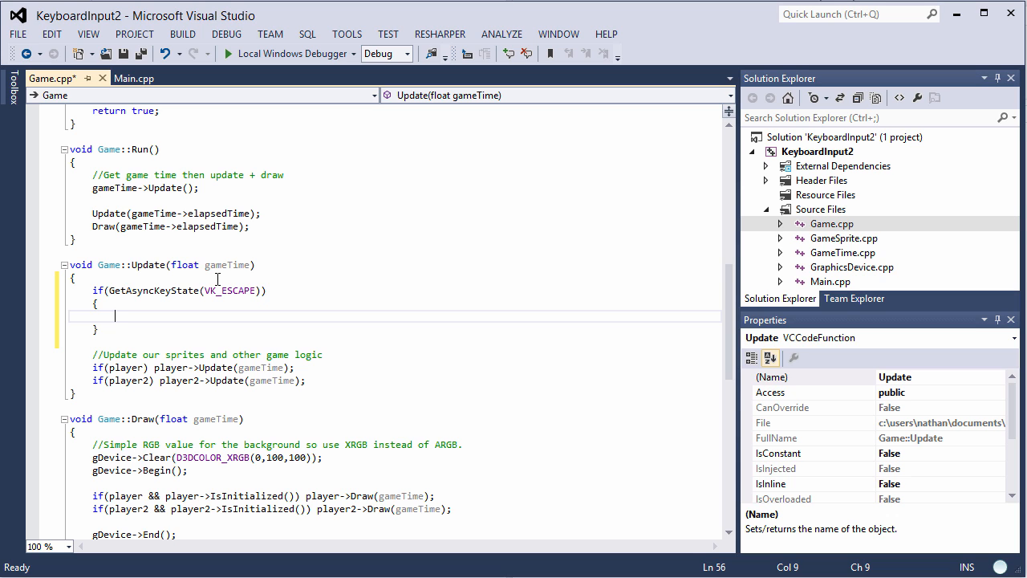
type("PostQuitMessage(0);")
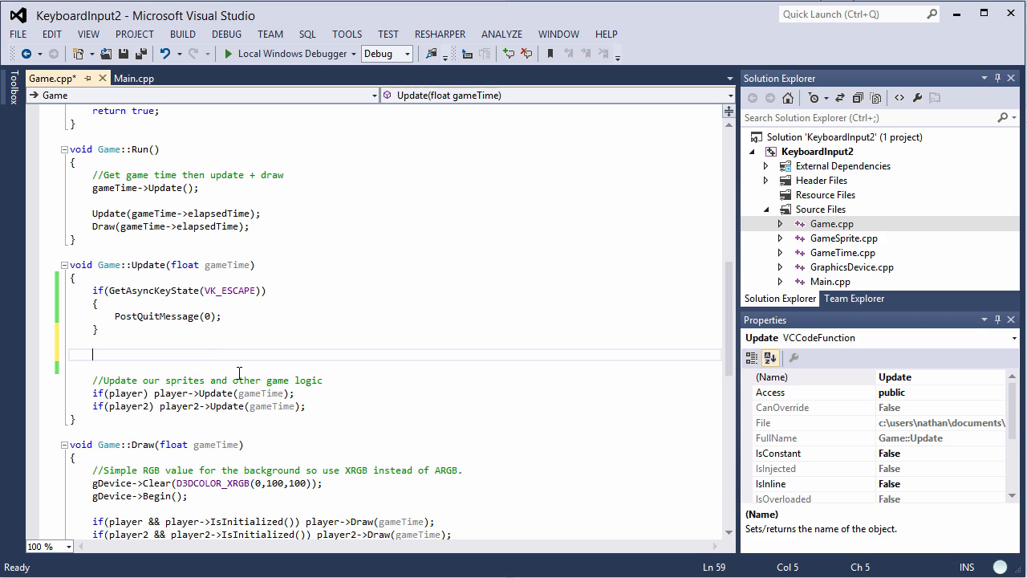
mouse_move(248, 359)
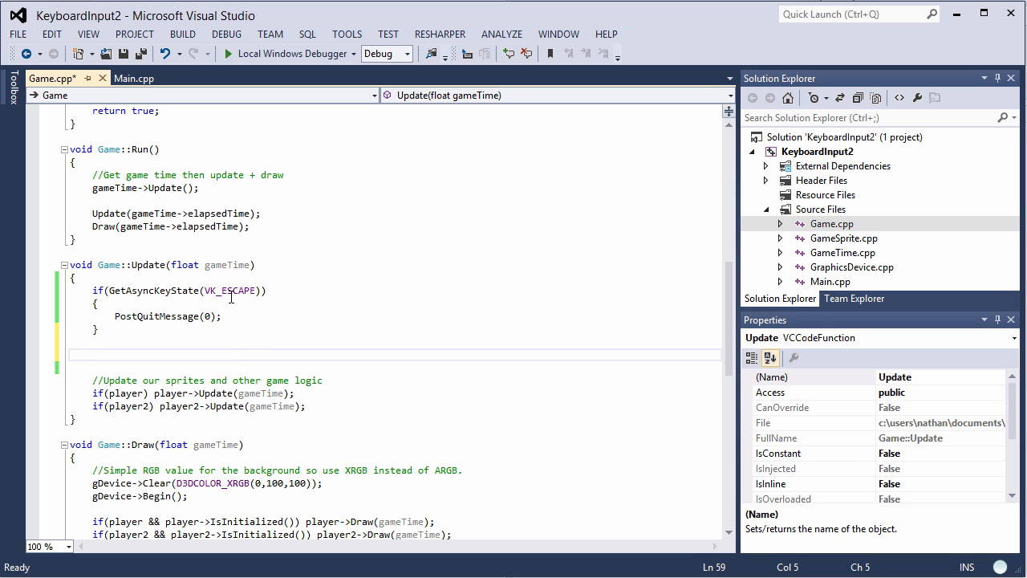
mouse_move(231, 290)
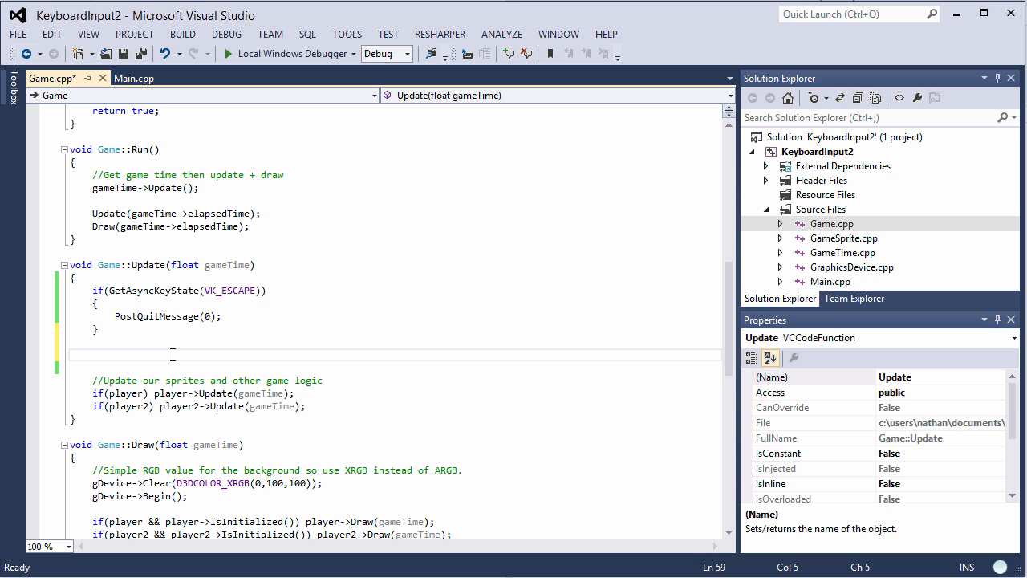
Add an if (GetAsyncKeyState(67)) check for the C key below the Escape block
type("if(")
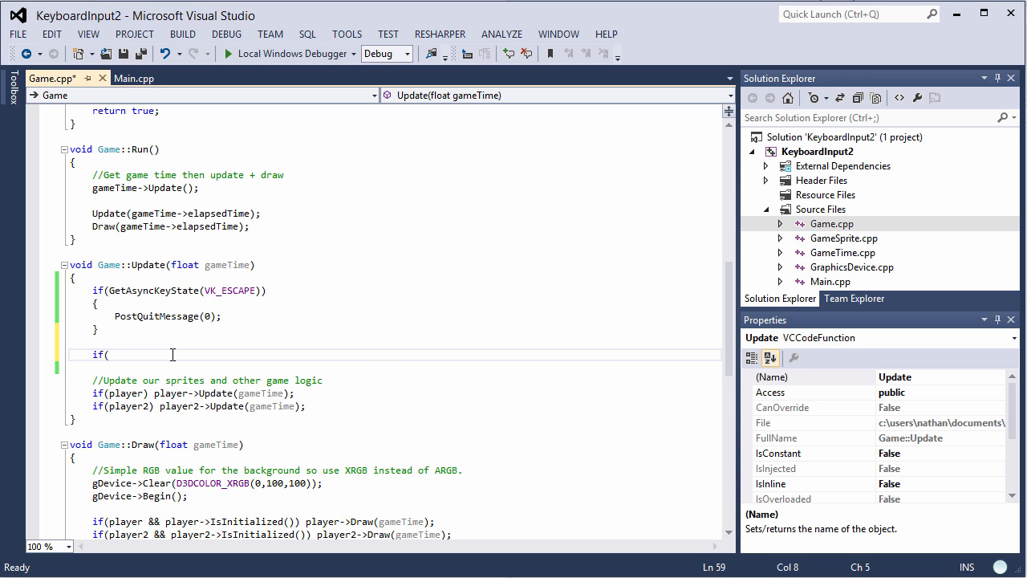
type("GetAs")
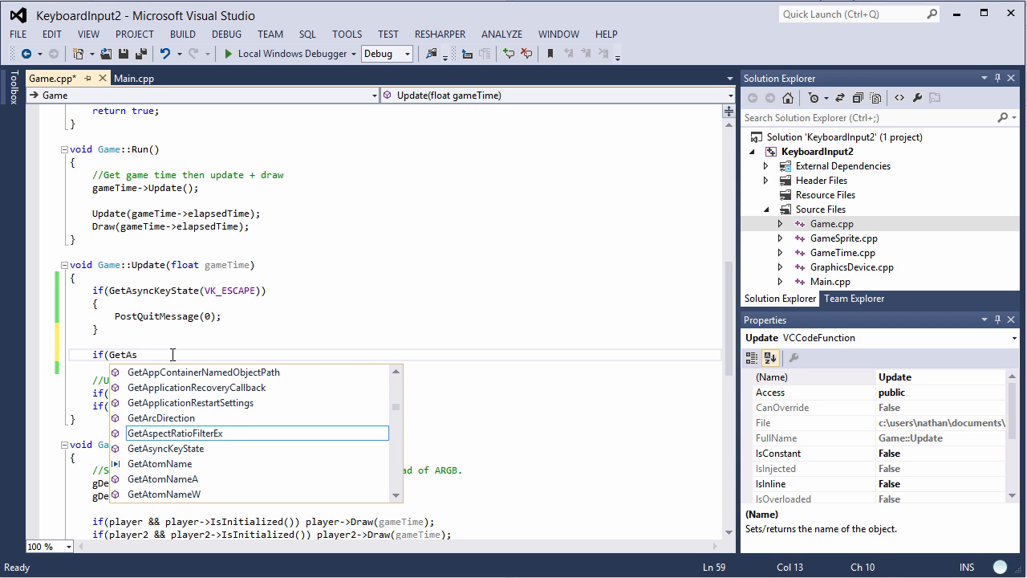
type("GetAsyncKeyState")
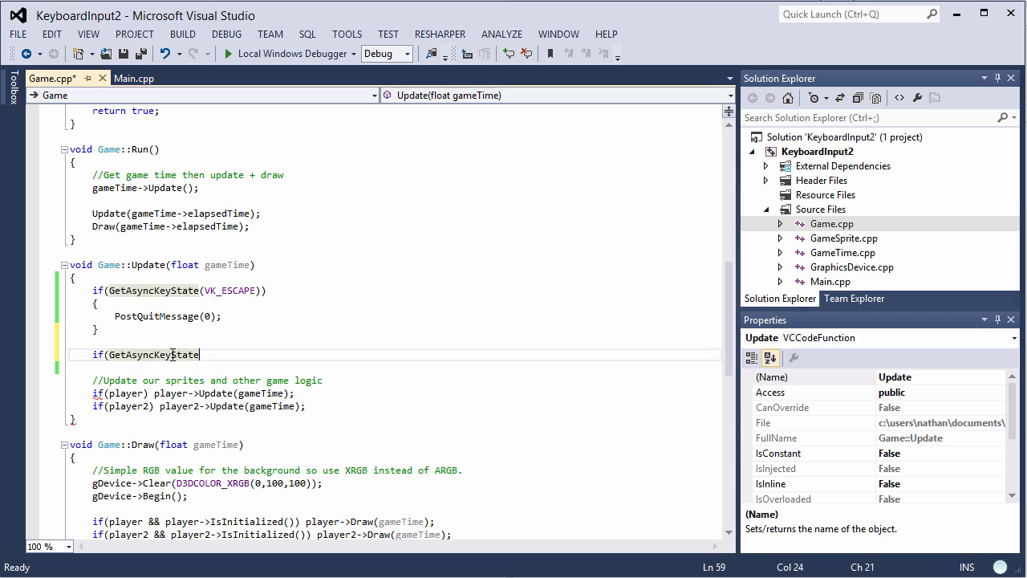
type("(67")
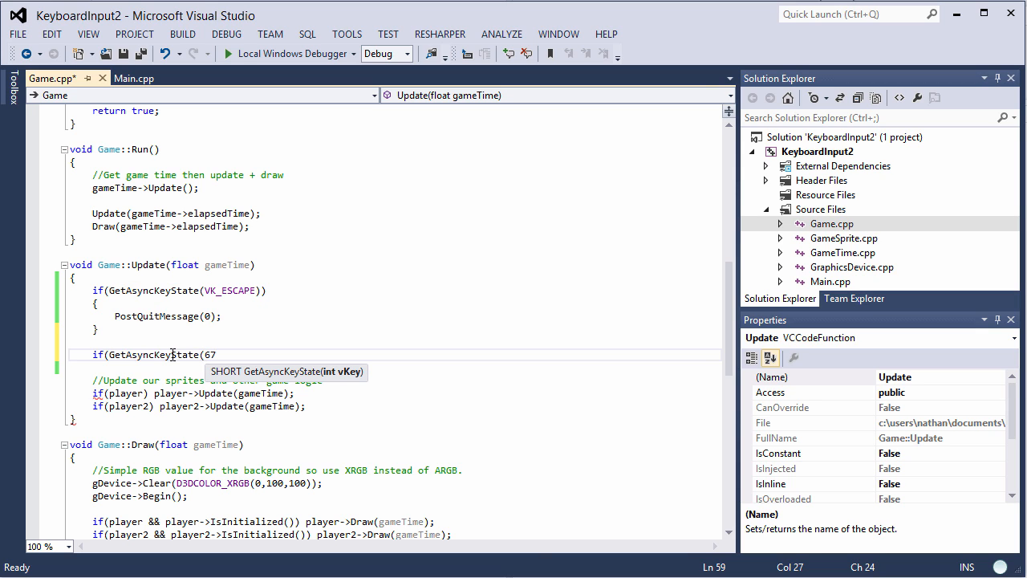
type("))")
type("{")
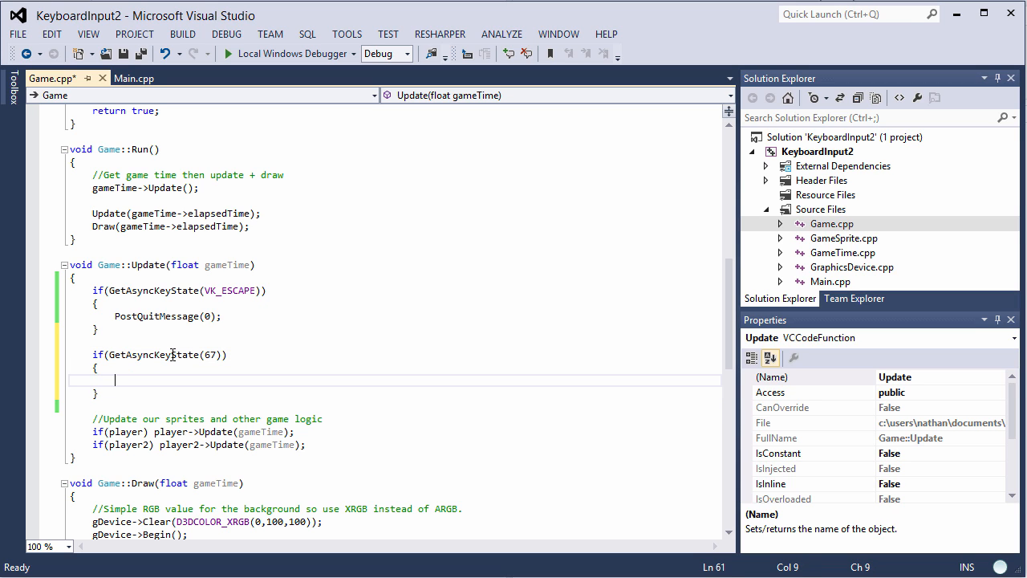
Declare std::string message = "C key is pressed"; inside the C key check
type("std")
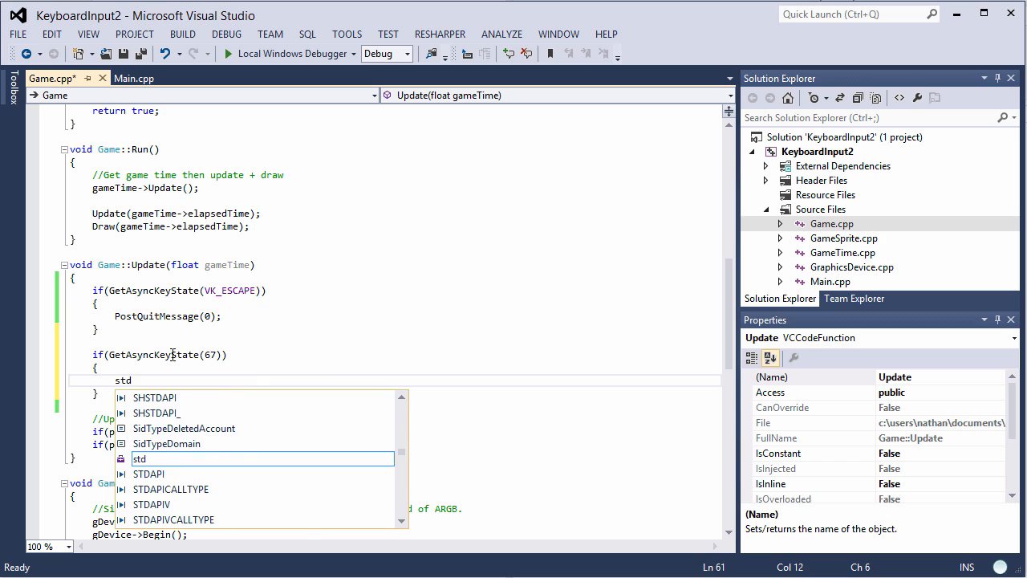
type("::string")
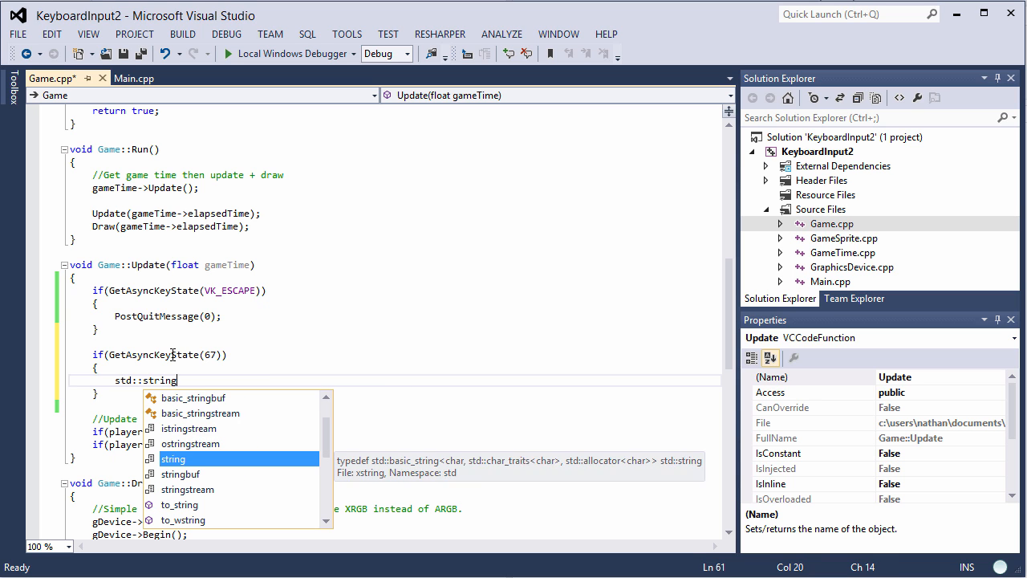
type("message =")
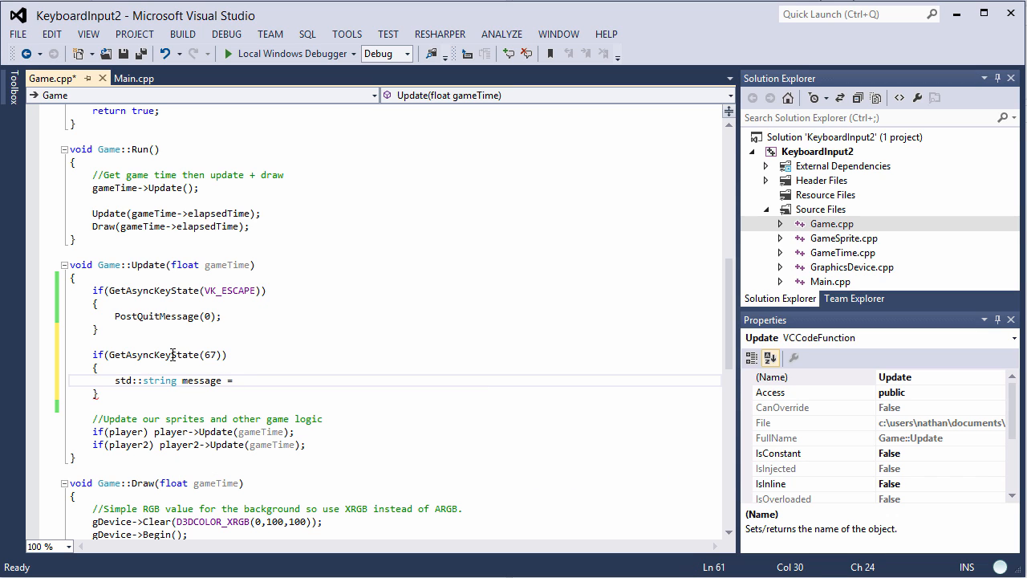
type("\"C --")
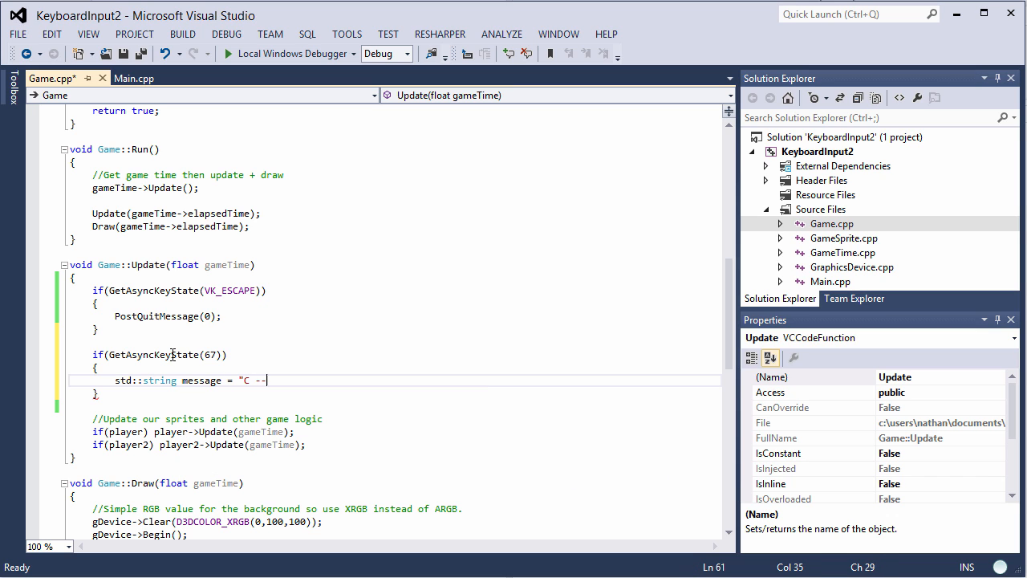
key("backspace")
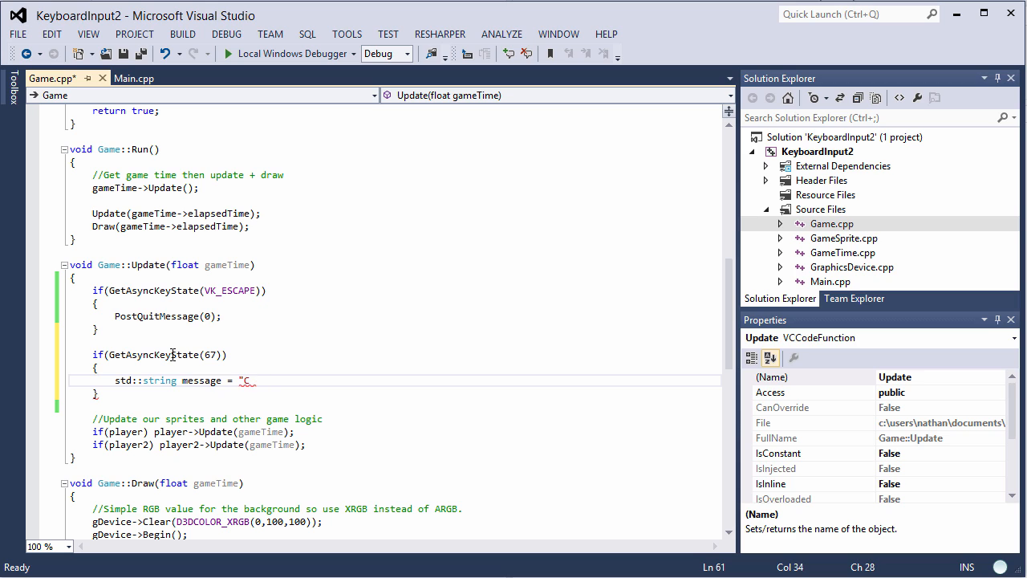
type("key is pre")
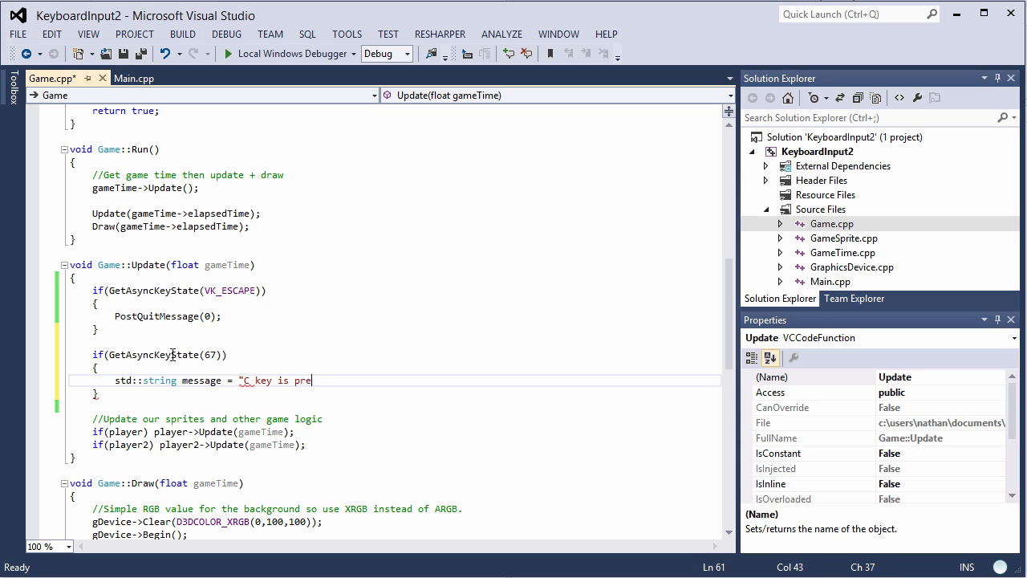
type("ssed\";")
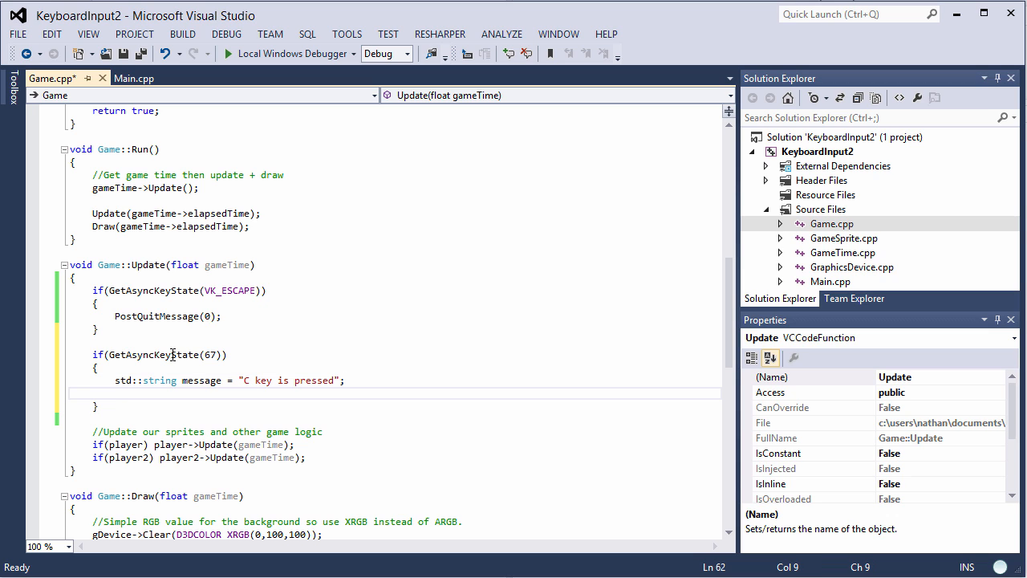
Add MessageBox(NULL, message.c_str(), NULL, NULL); below the string and run the game
type("MessageBox(*")
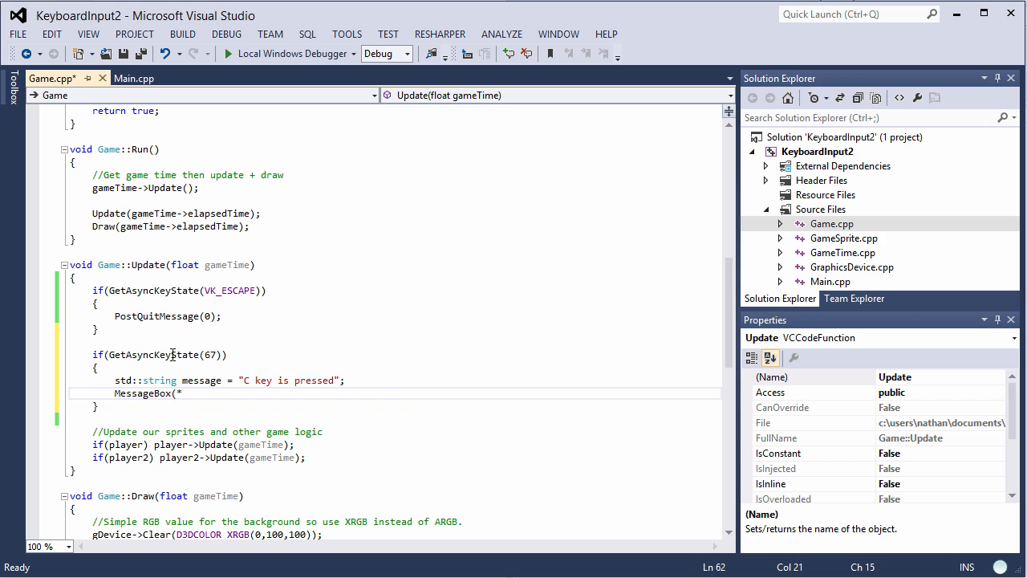
type("NULL,")
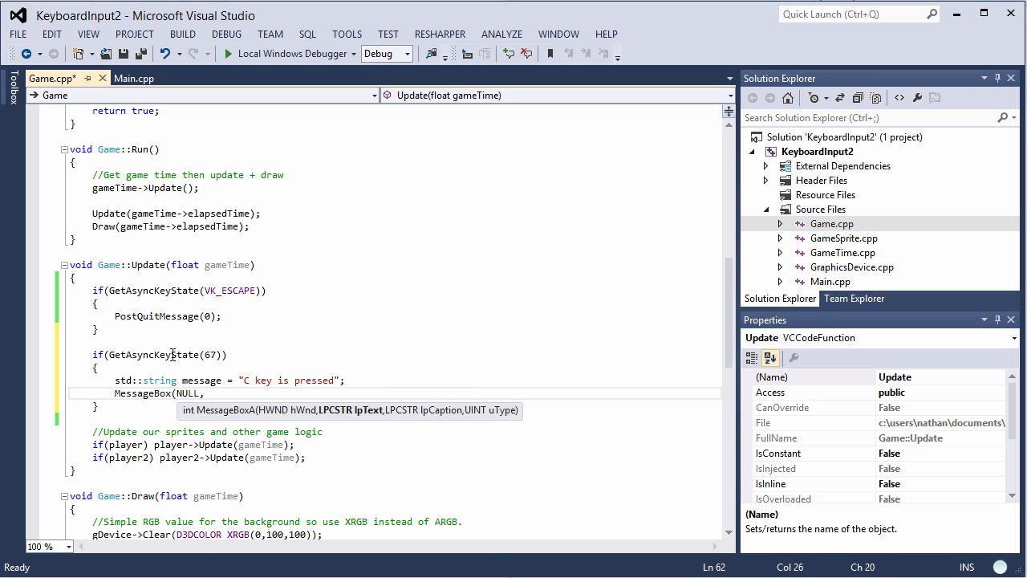
type("message.capacity)")
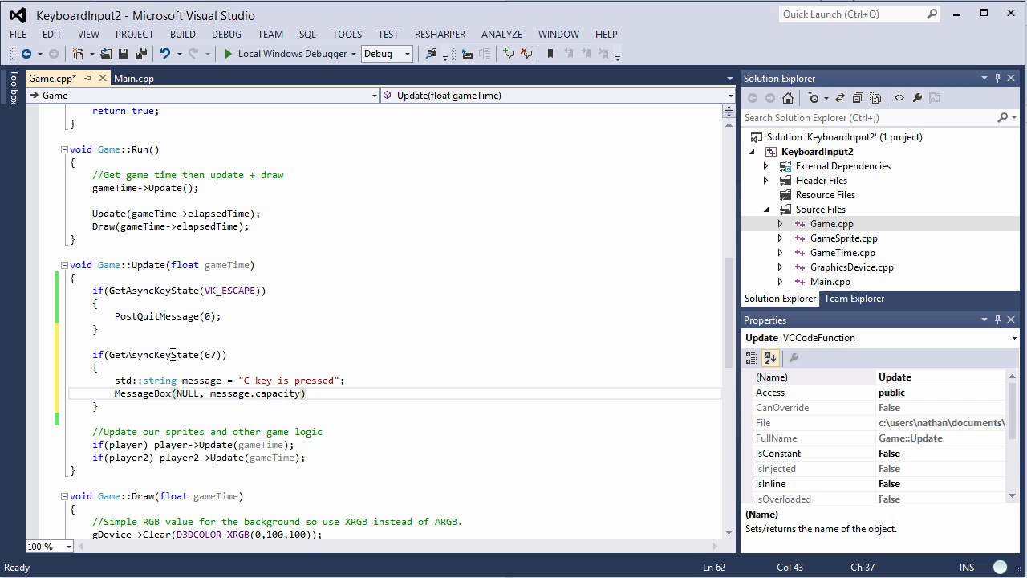
key("Backspace")
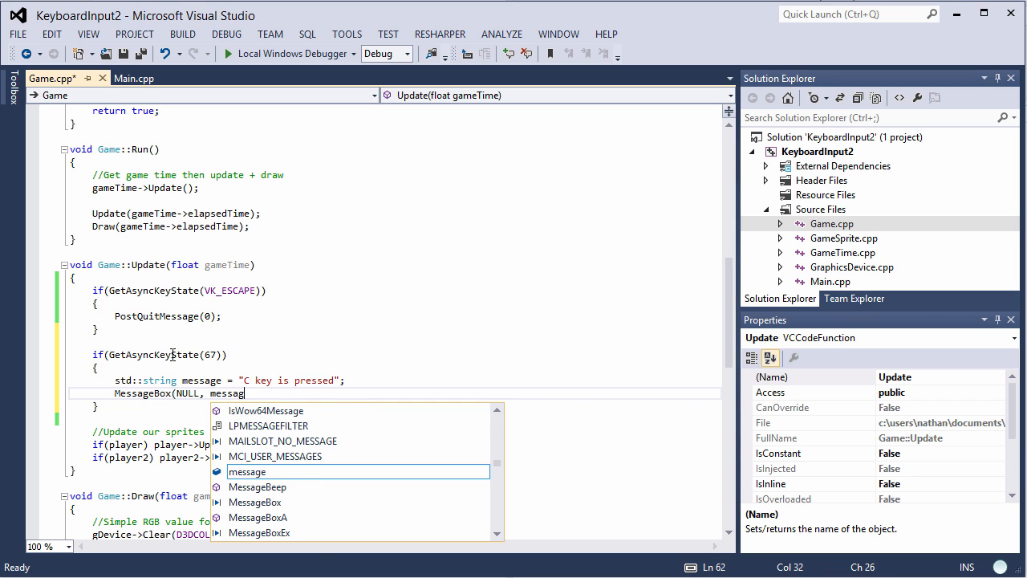
type(".c")
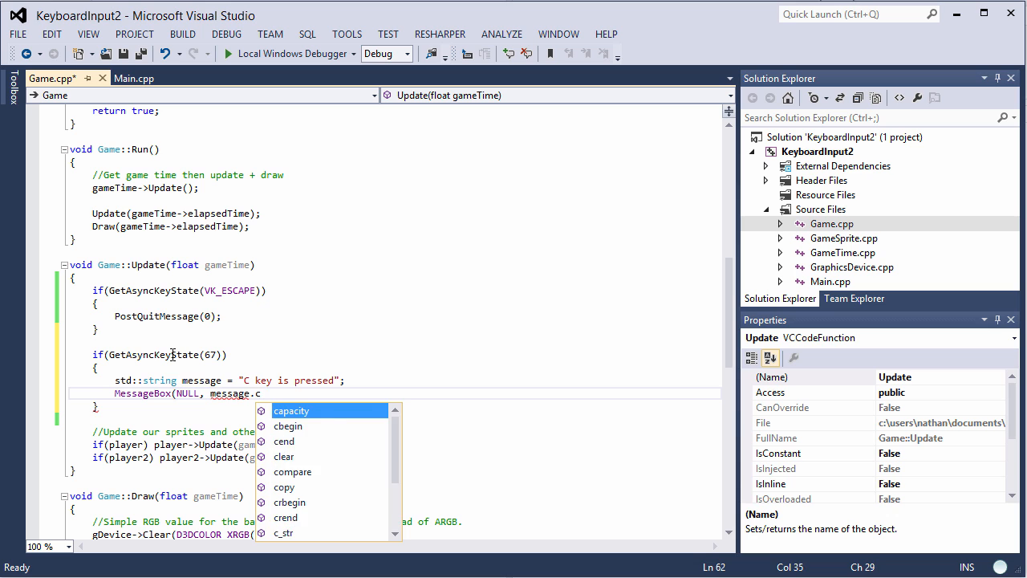
type("_str()")
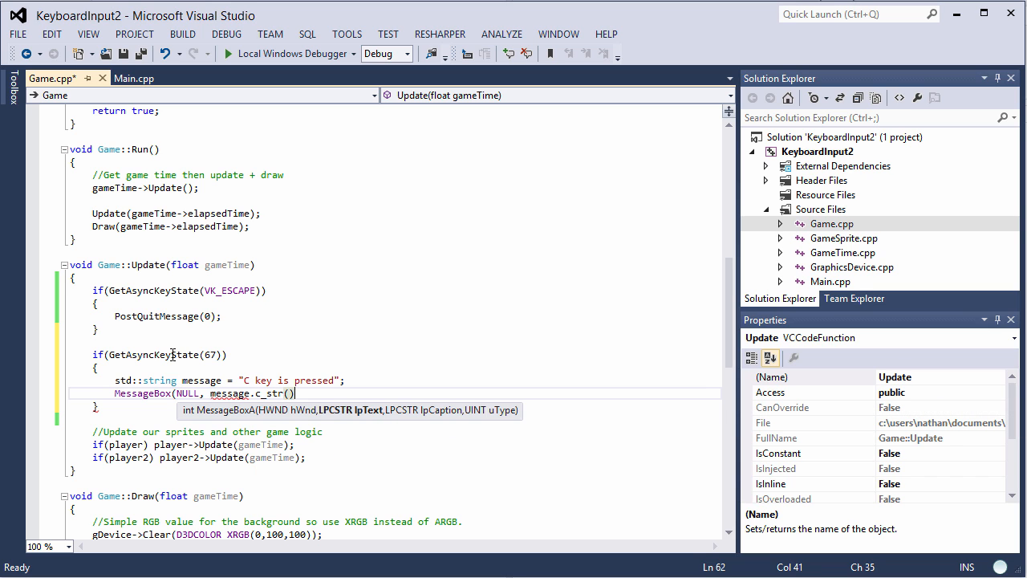
type(", NULL,")
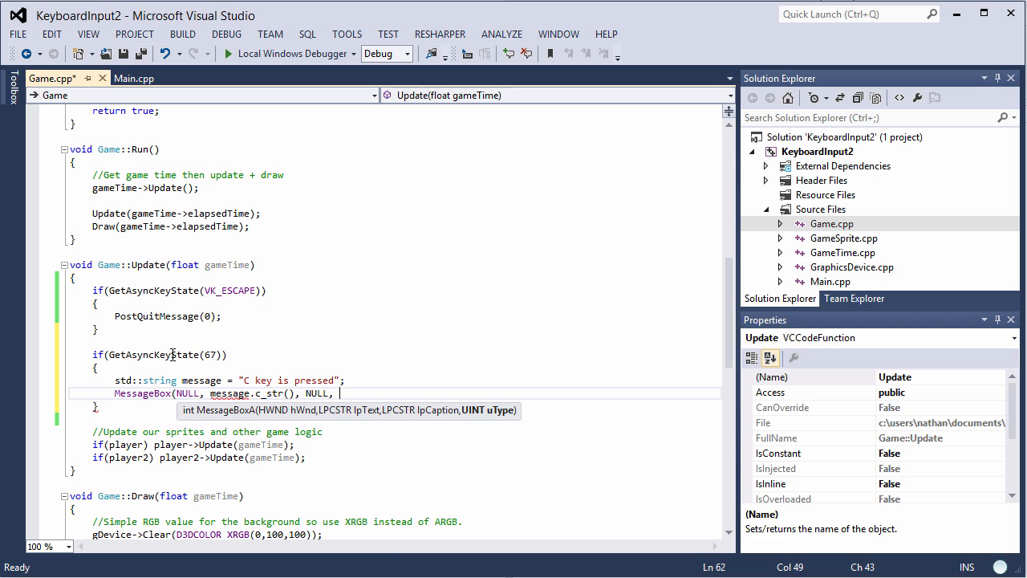
type("NULL);")
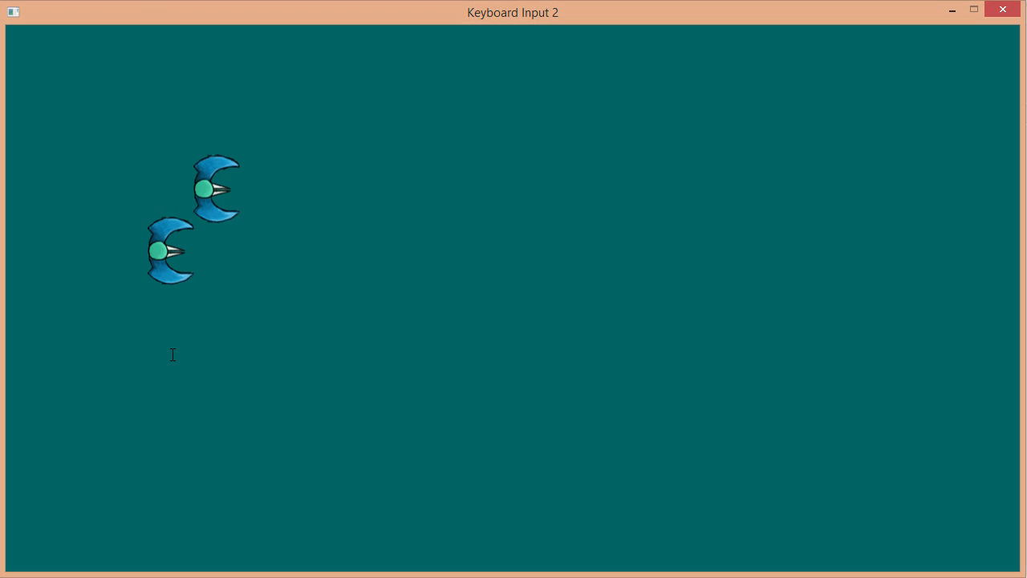
Press C twice in the running game and dismiss each "C key is pressed" popup
key("c")
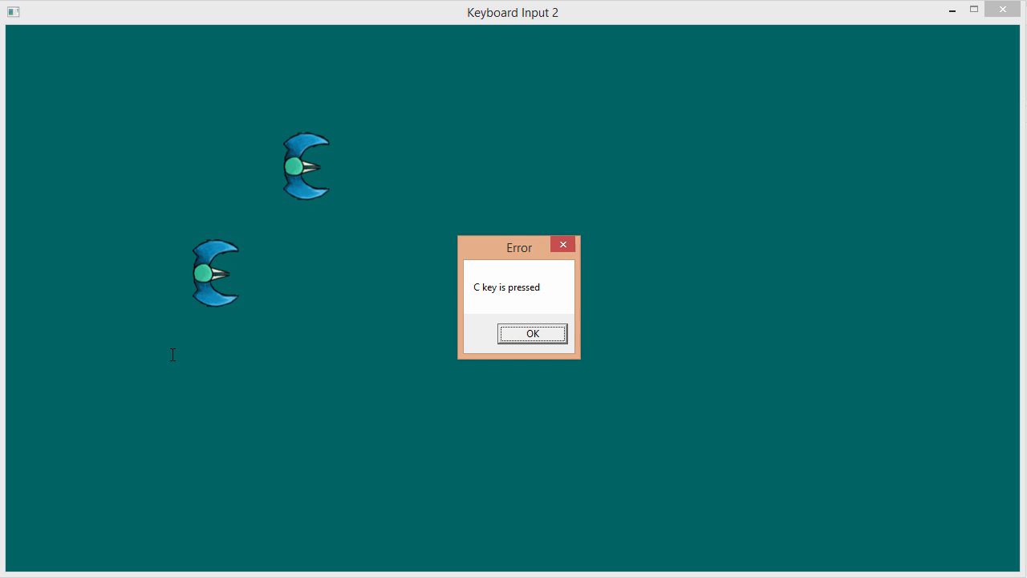
mouse_move(351, 233)
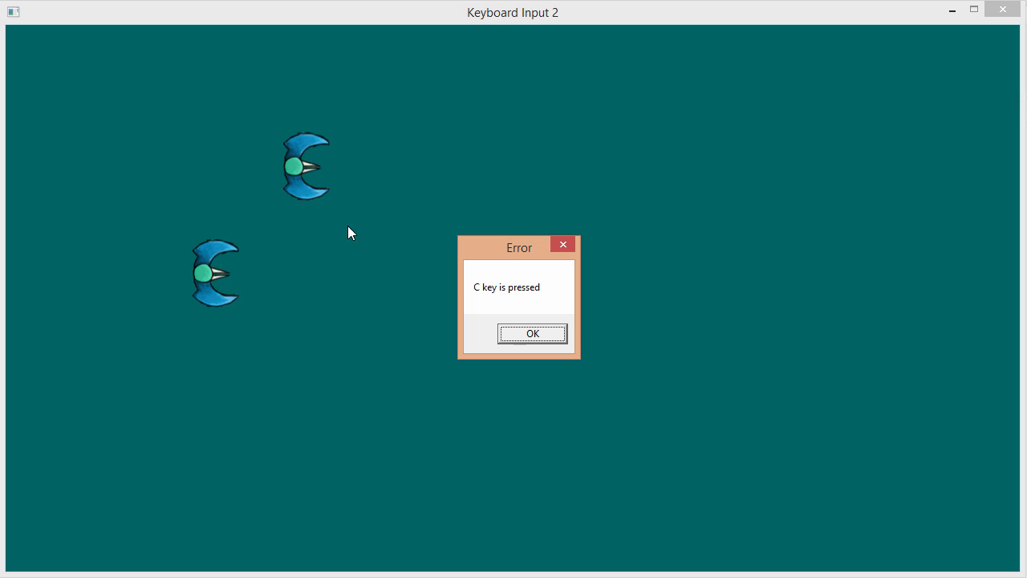
mouse_move(511, 255)
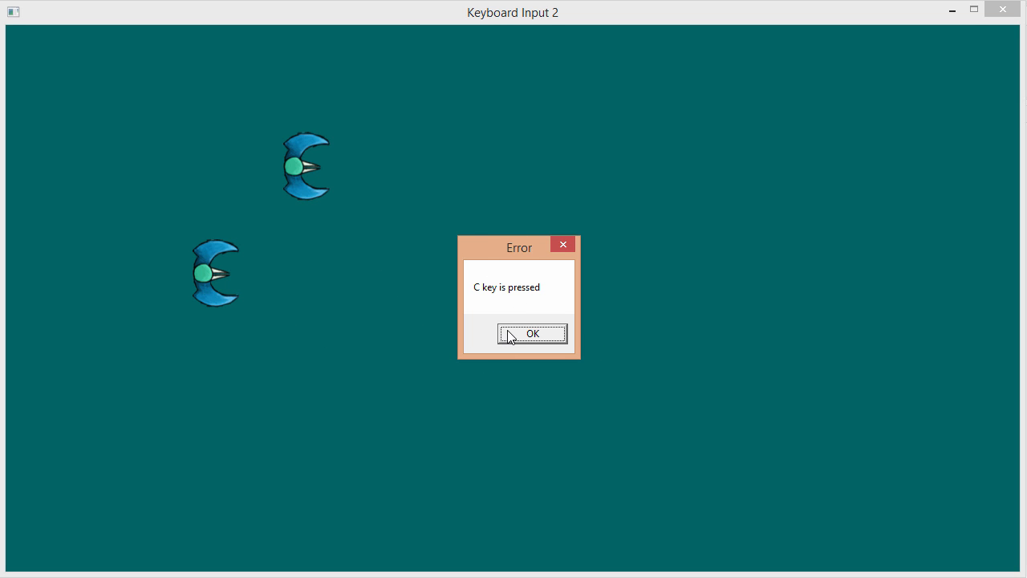
left_click(532, 333)
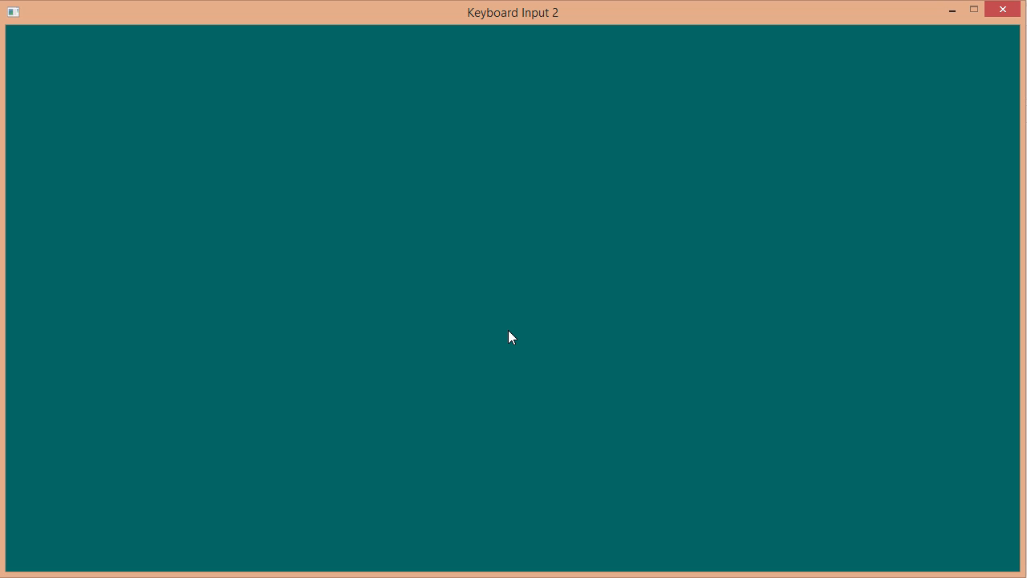
mouse_move(516, 349)
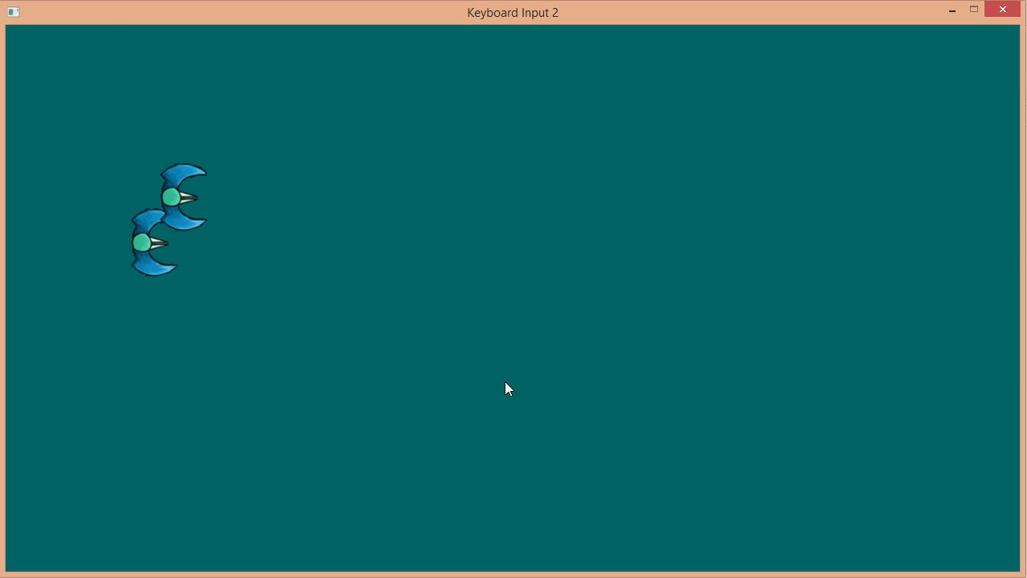
key("c")
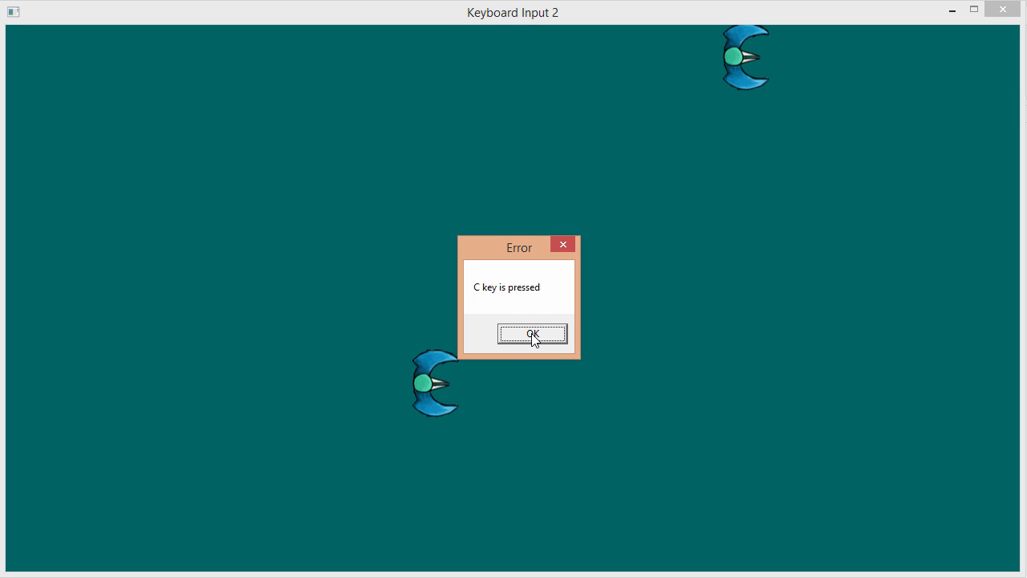
left_click(532, 333)
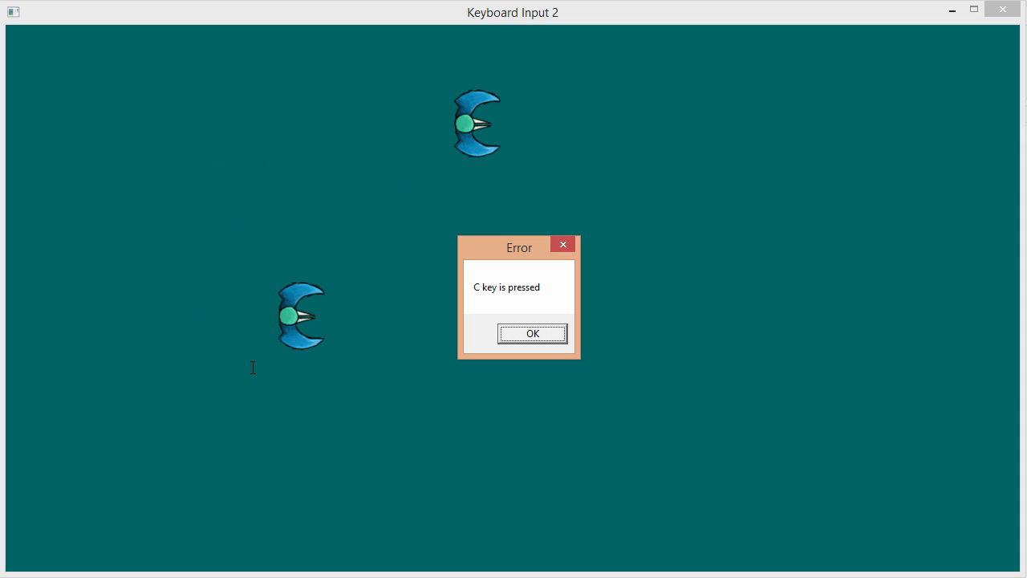
mouse_move(304, 363)
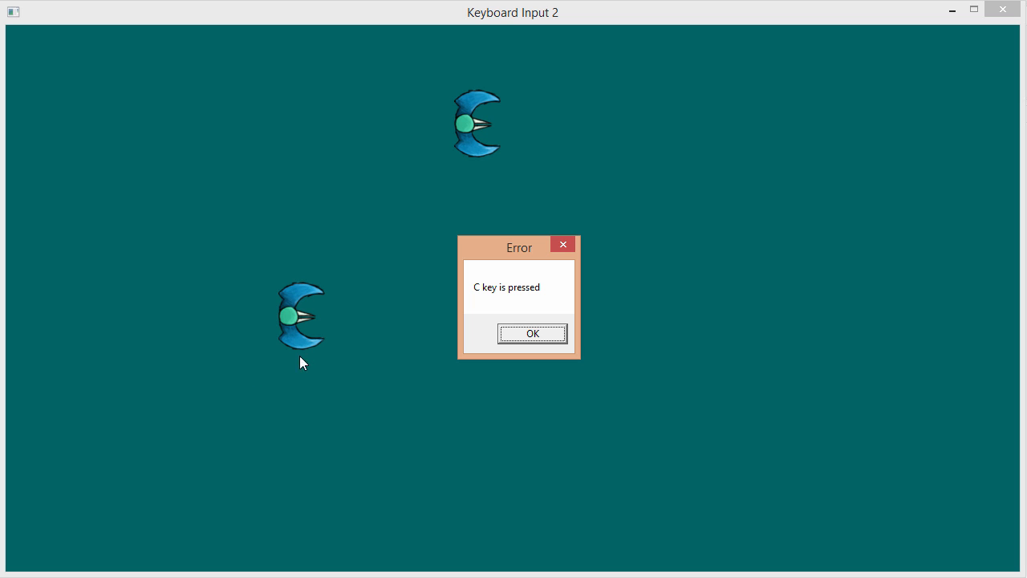
left_click(532, 333)
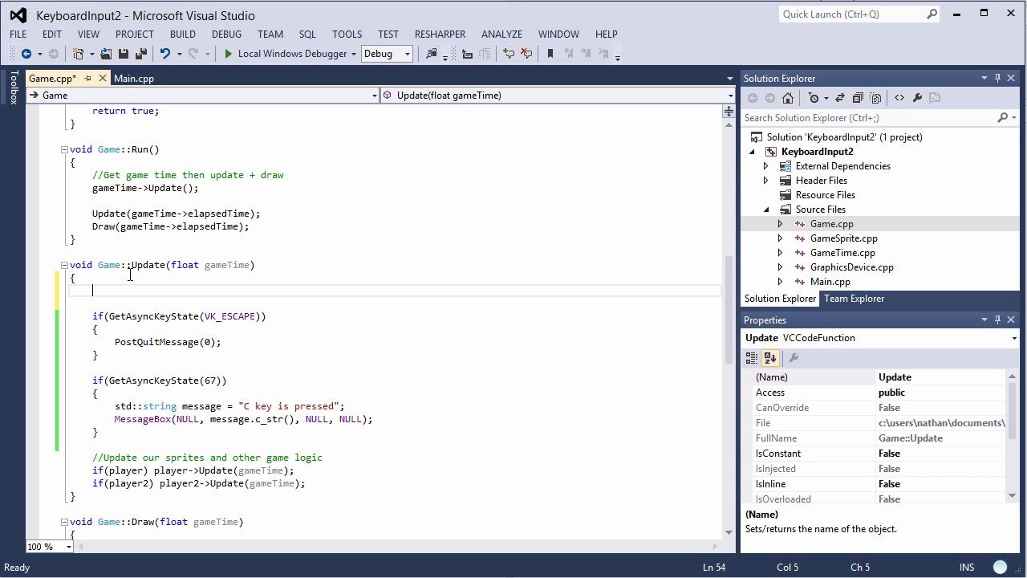
Try a GetKeyboardState( call at the top of Update, then select and delete it
type("GetKeyvoardState")
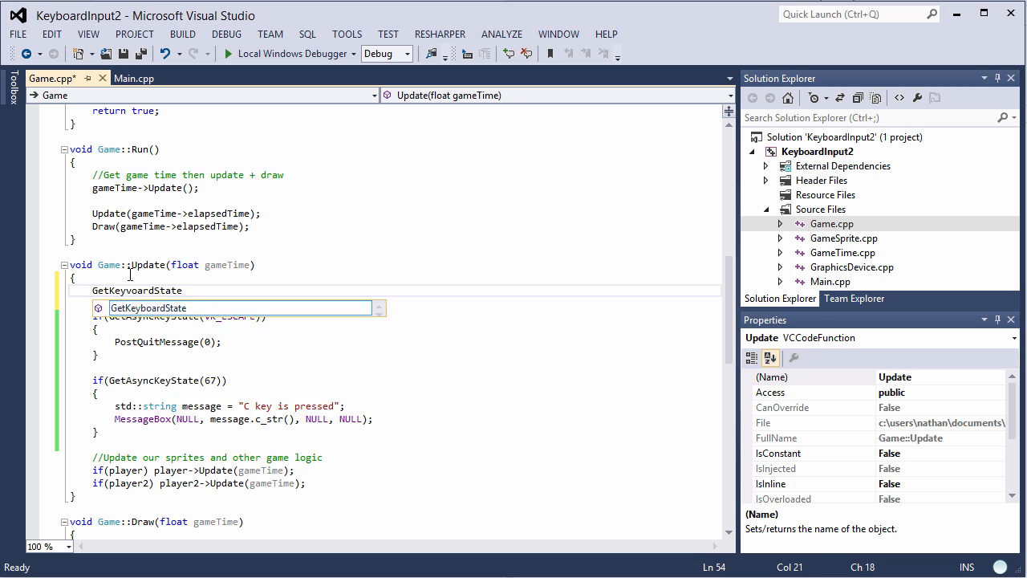
type("(")
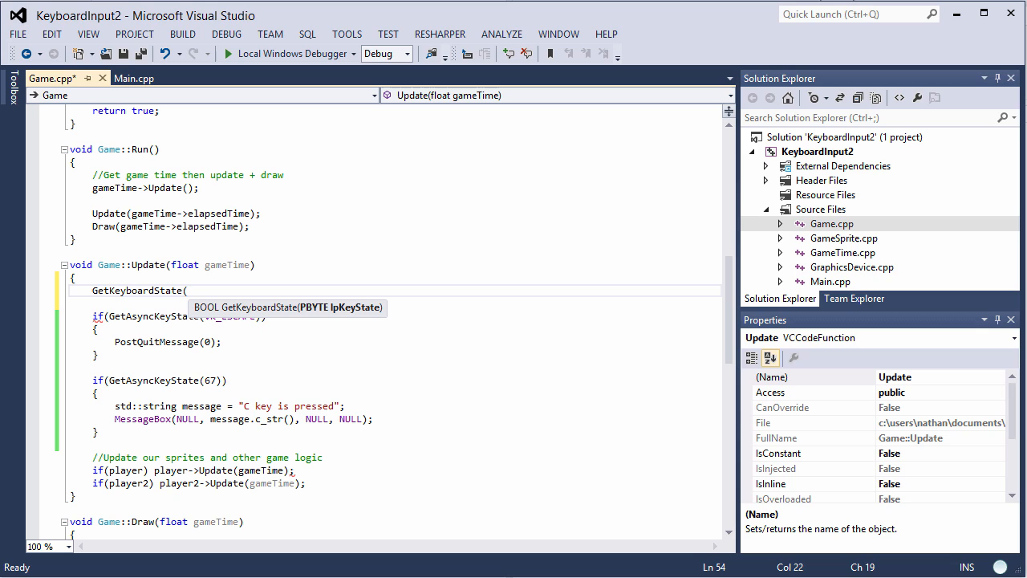
double_click(141, 289)
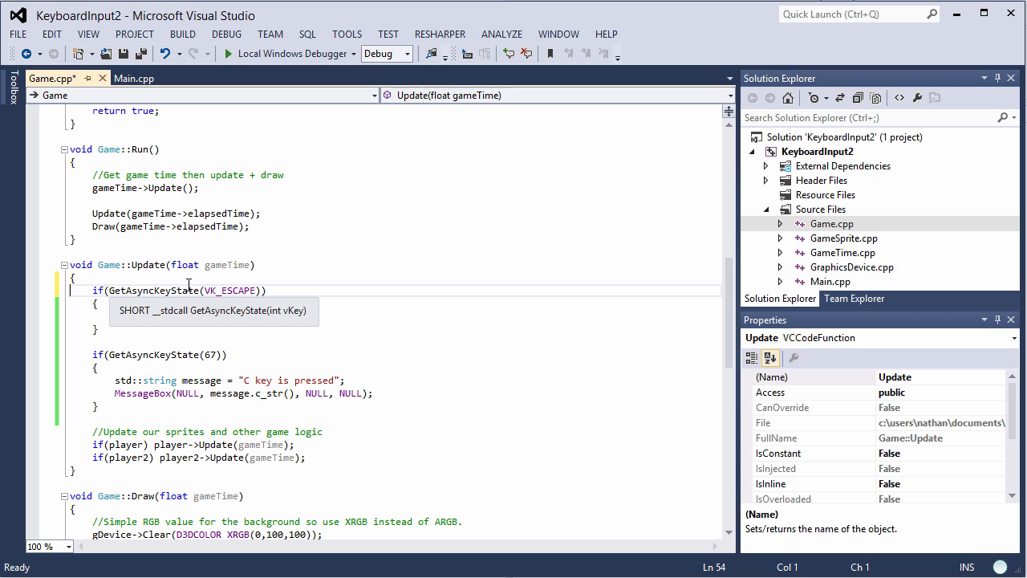
Change the check to VK_UP, duplicate it for VK_DOWN, with "Up/Down key is pressed" messages
type("PostQuitMessage(0);")
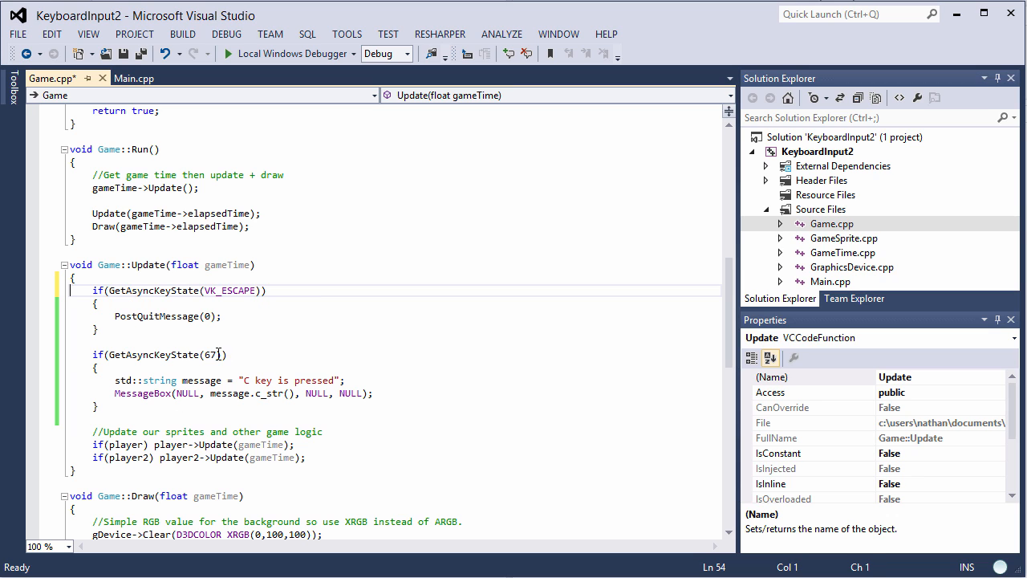
type("VKU")
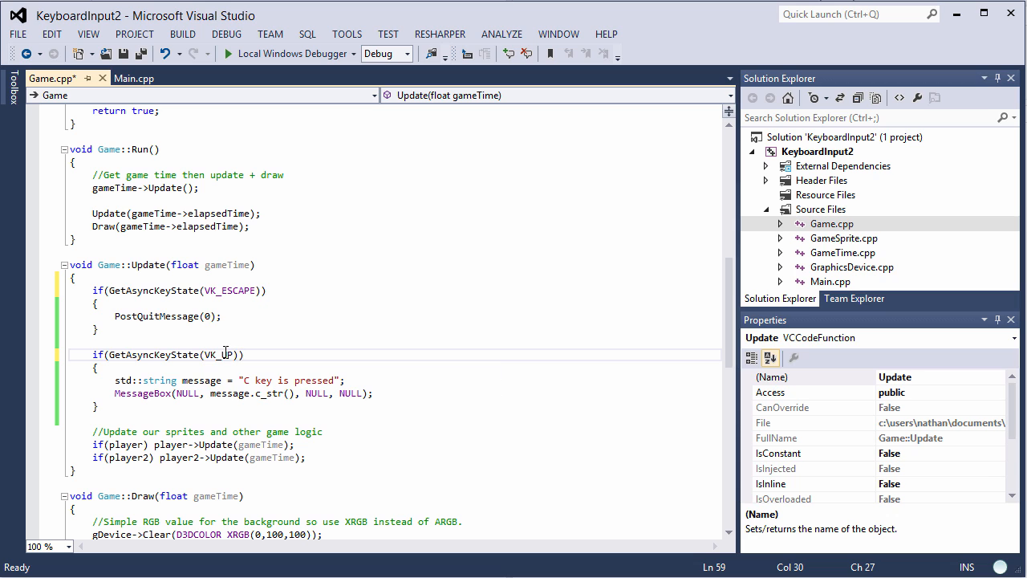
left_click_drag(225, 354, 93, 407)
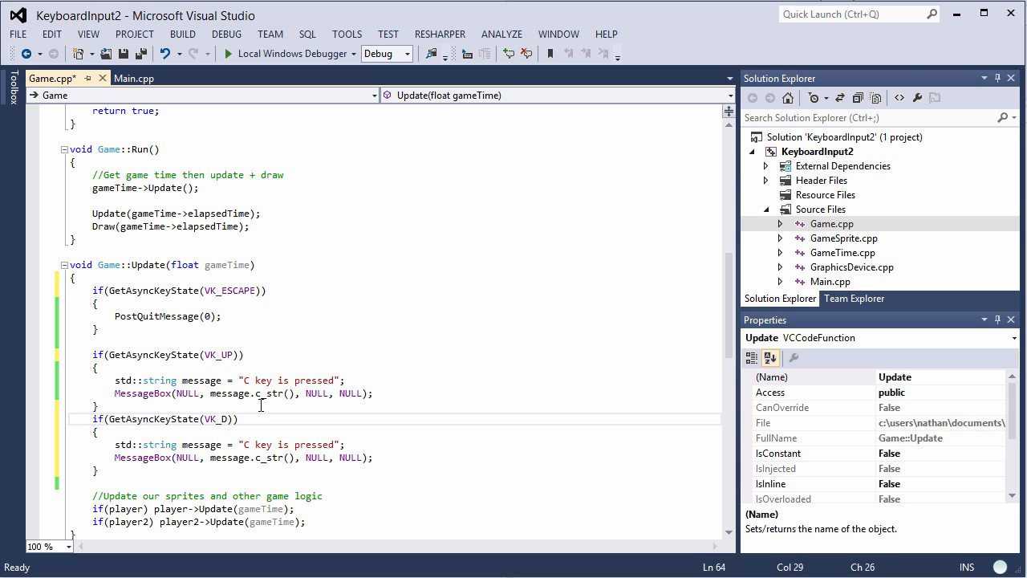
type("OWN")
left_click(396, 380)
type("Up")
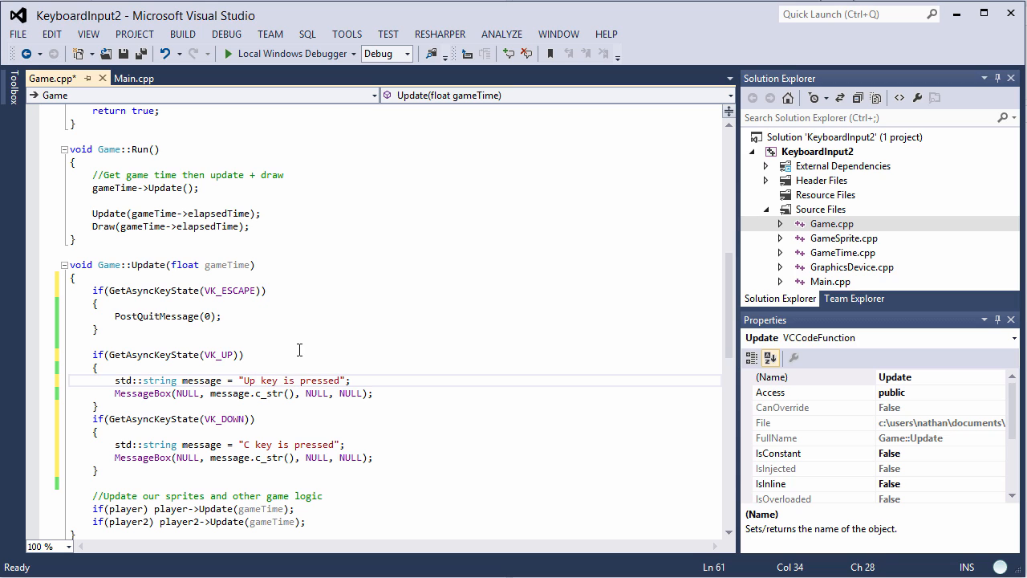
type("D")
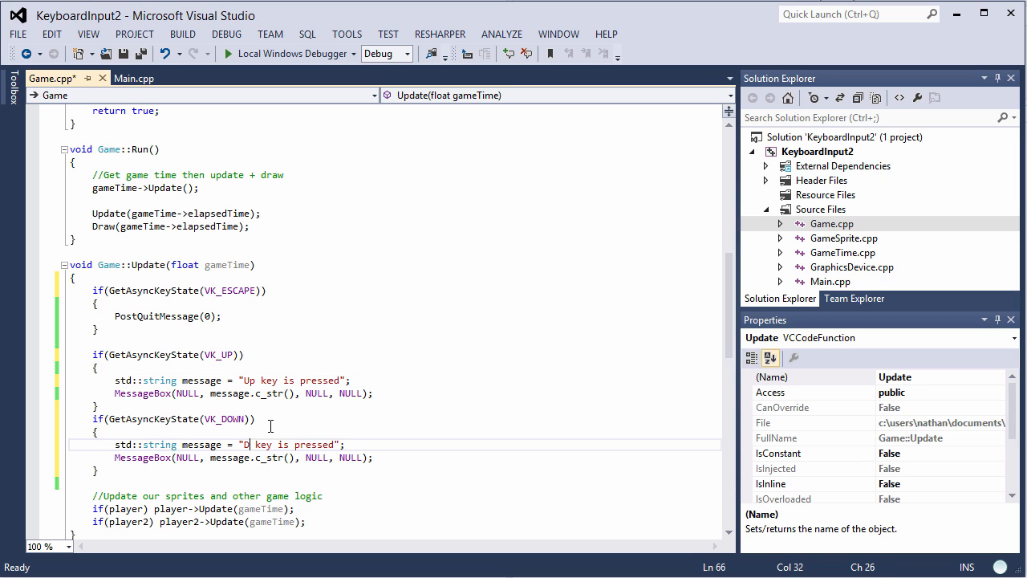
type("own")
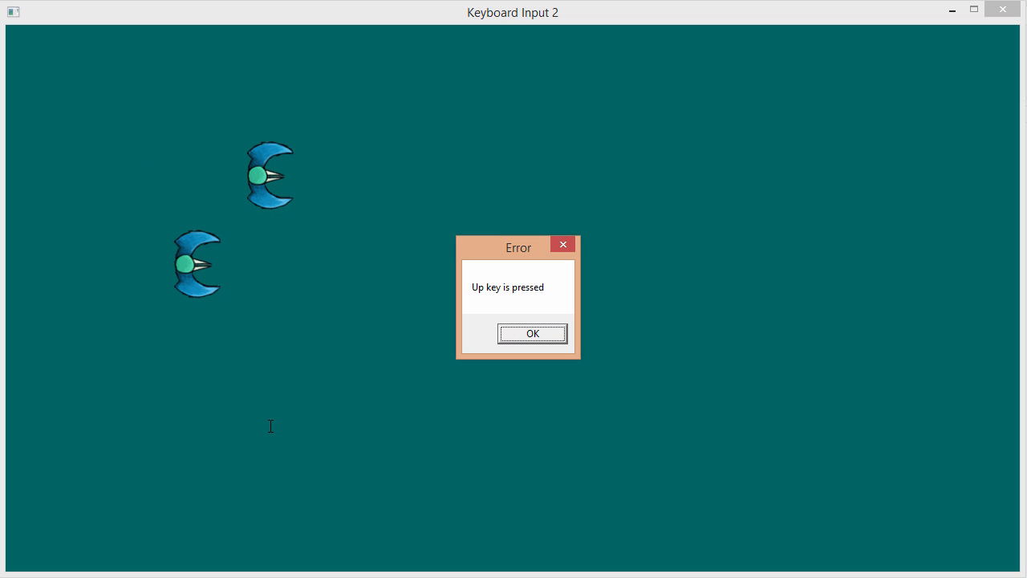
Press Down in the game, dismiss the "Down key is pressed" popup and close the window
key("Down")
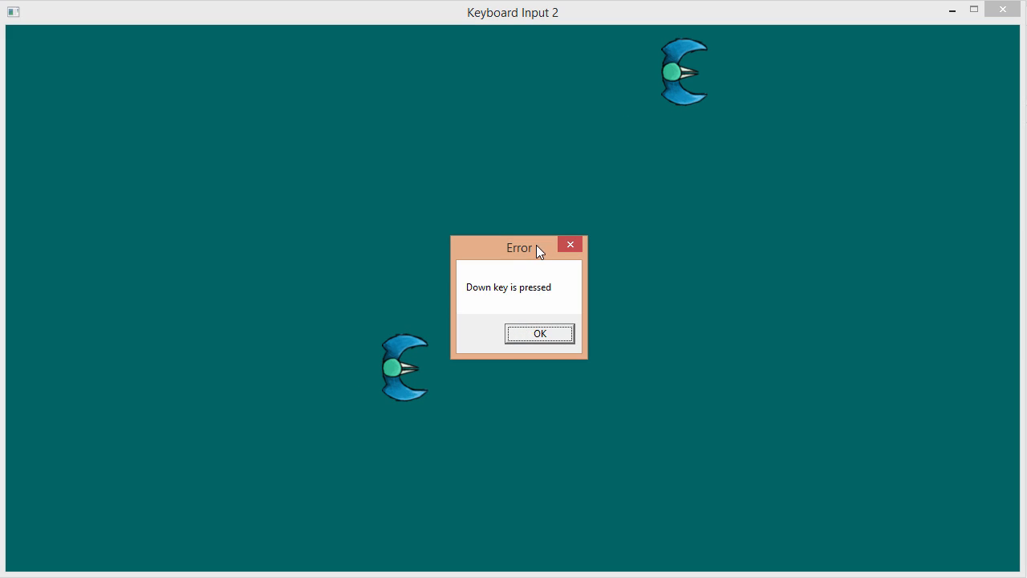
left_click(539, 333)
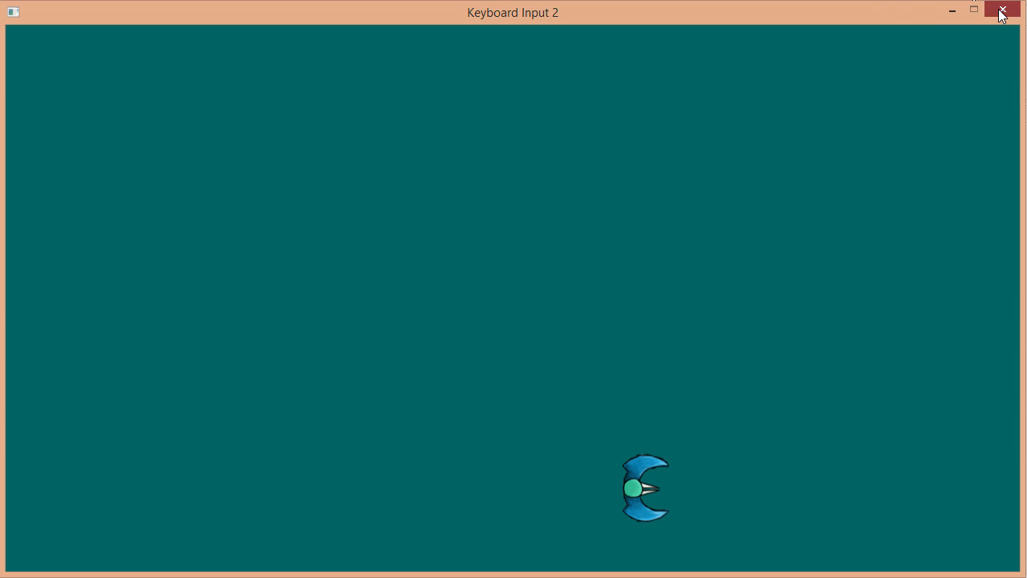
left_click(1001, 9)
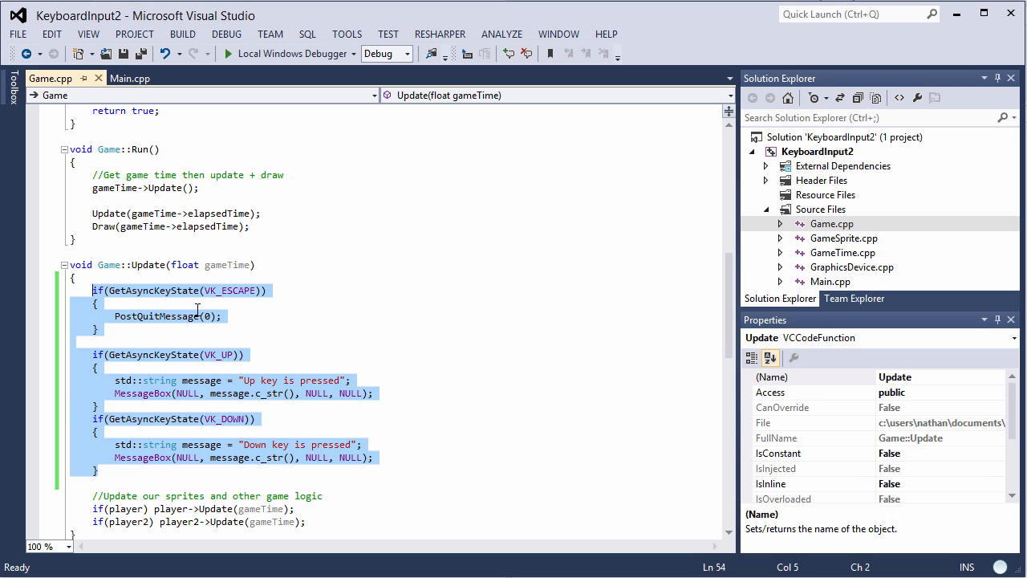
left_click(149, 508)
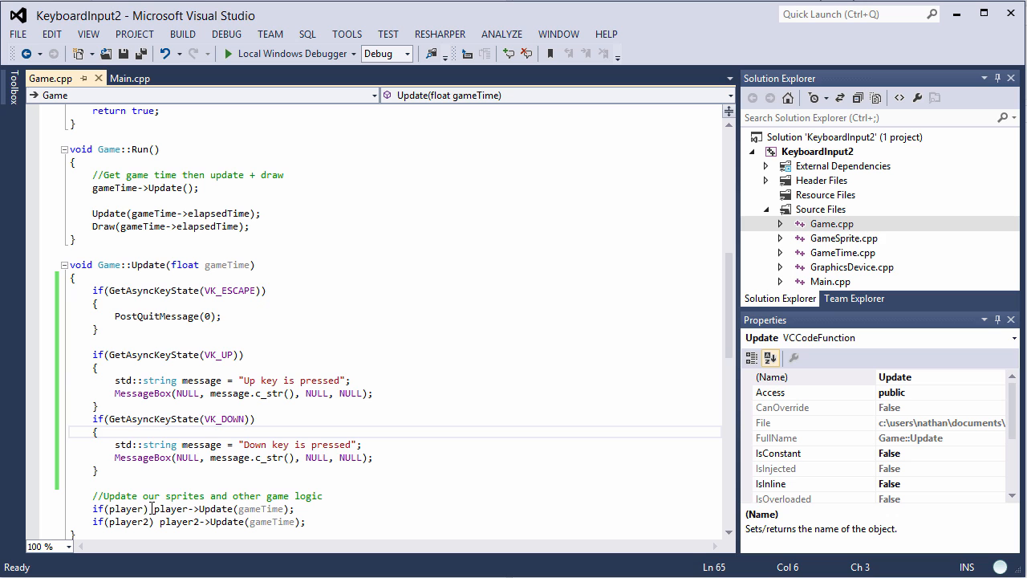
scroll("down", 3)
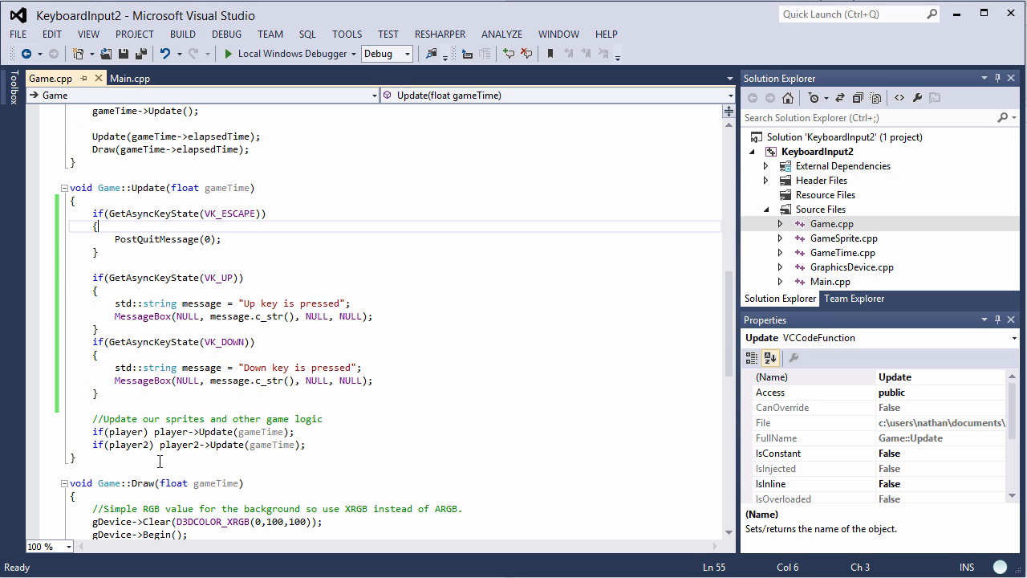
mouse_move(185, 394)
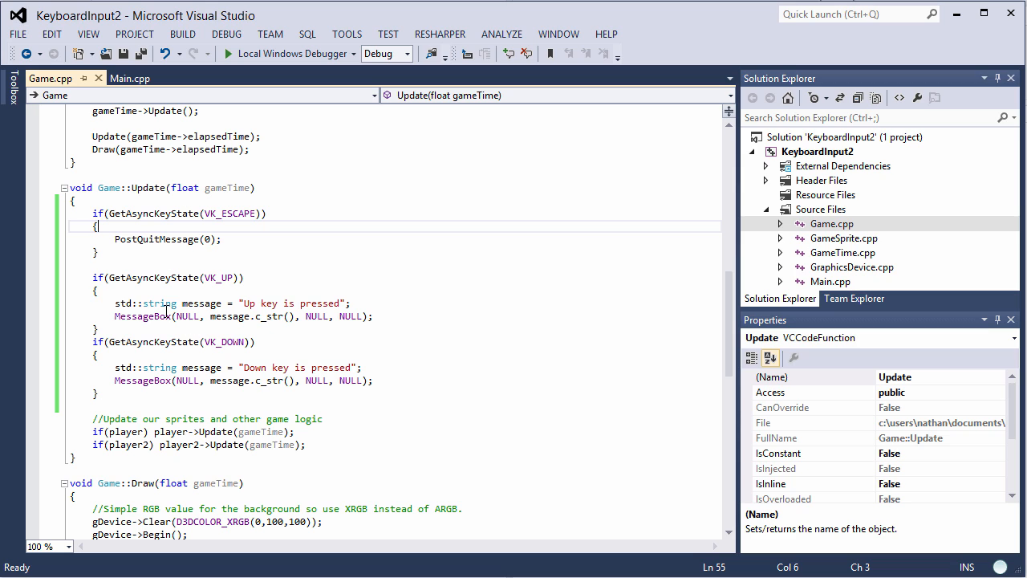
mouse_move(141, 316)
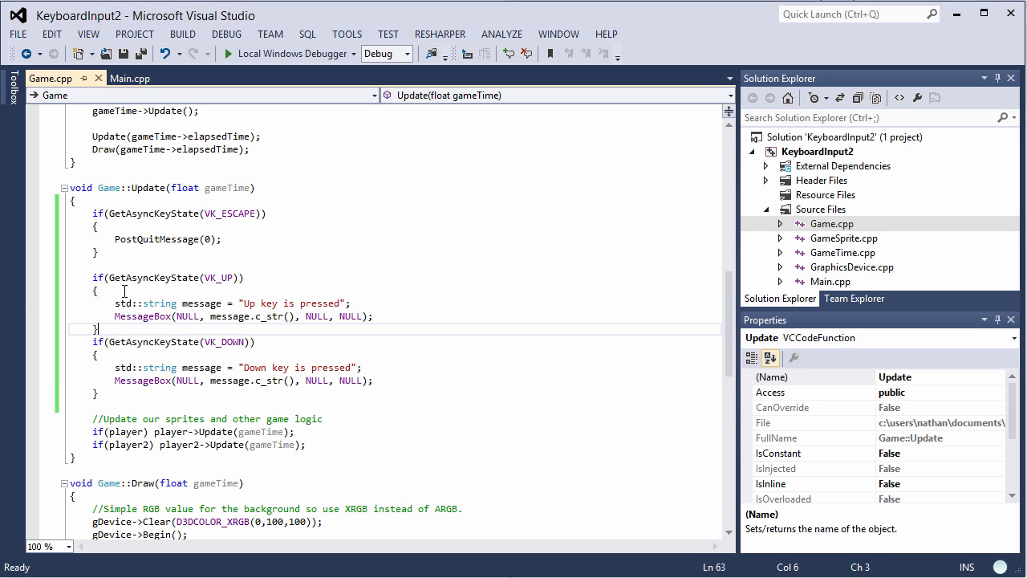
mouse_move(202, 303)
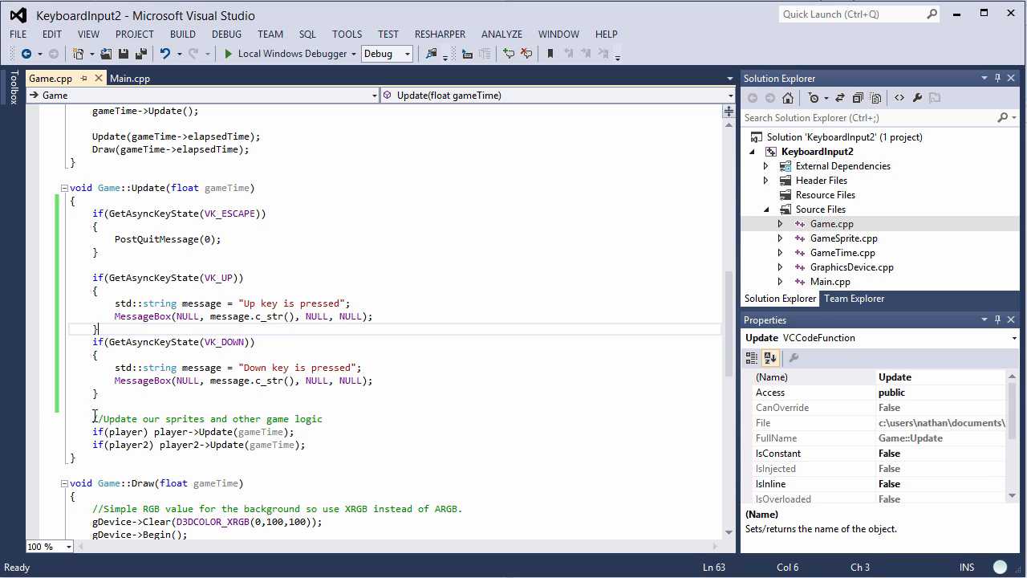
left_click_drag(93, 418, 305, 445)
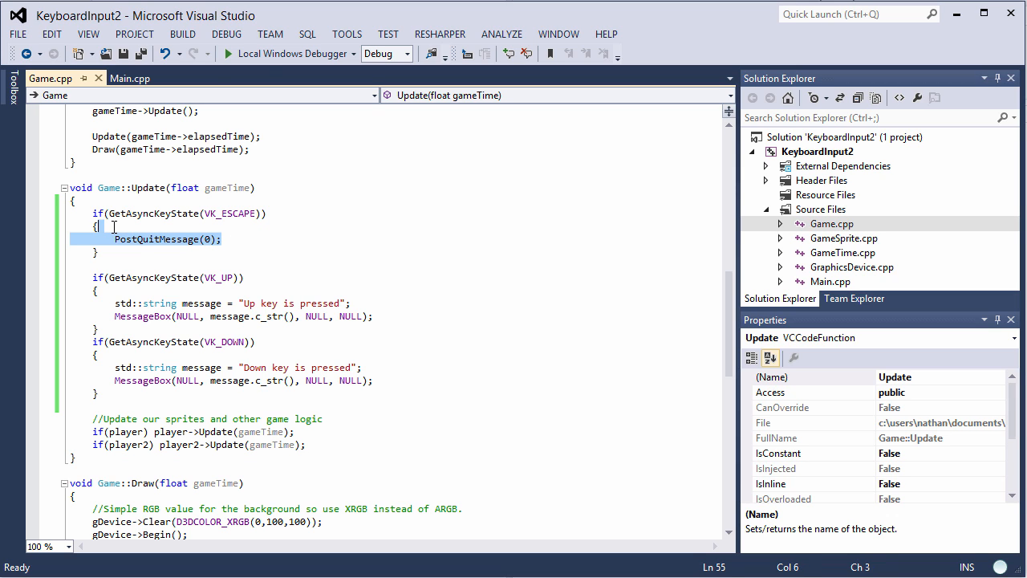
mouse_move(138, 245)
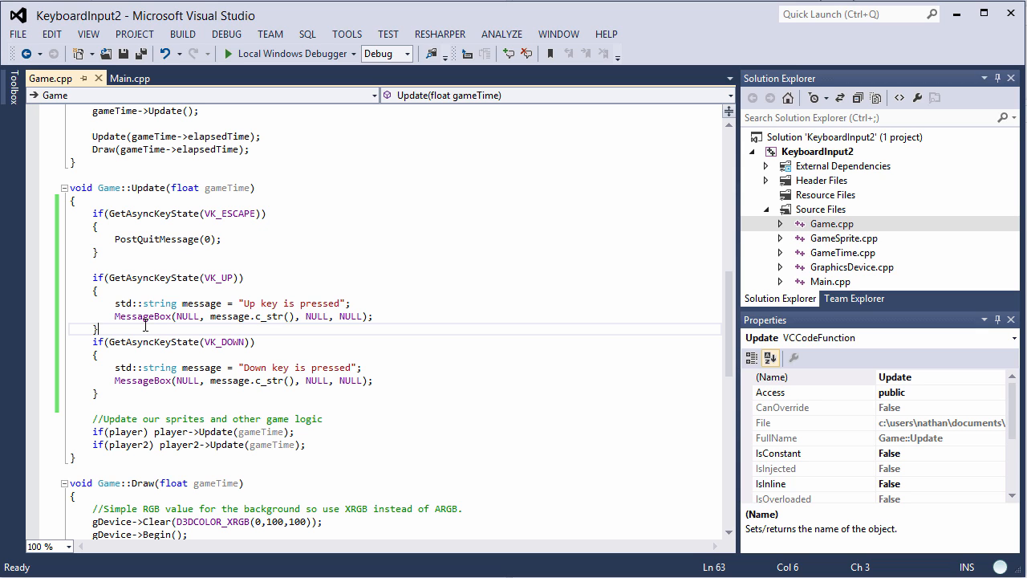
mouse_move(160, 368)
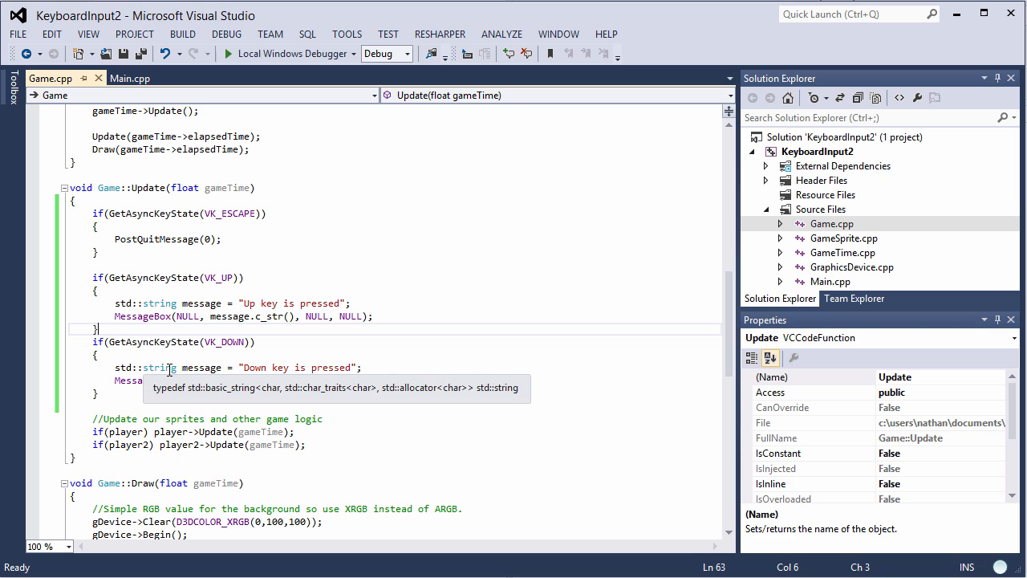
mouse_move(230, 341)
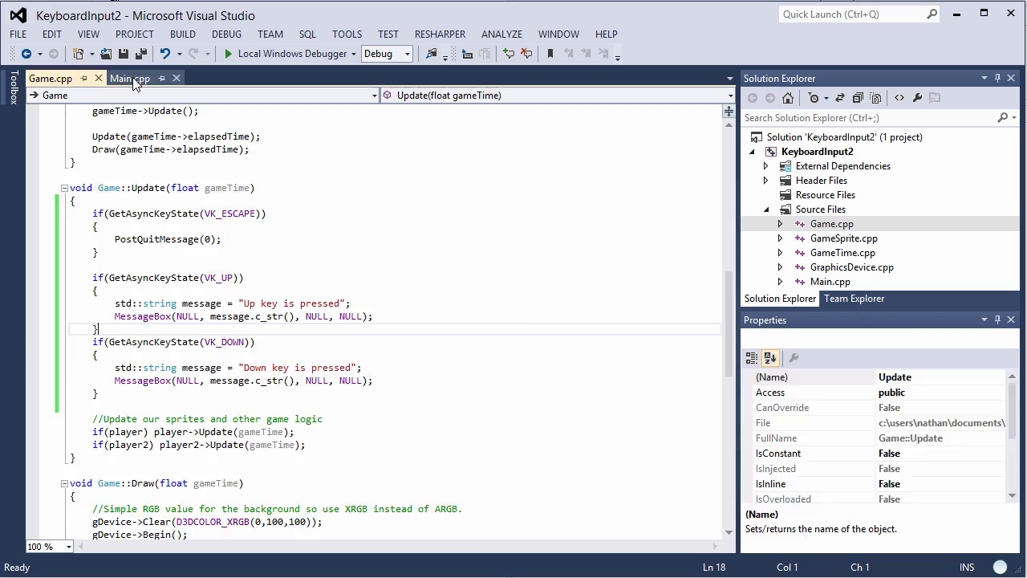
left_click(130, 77)
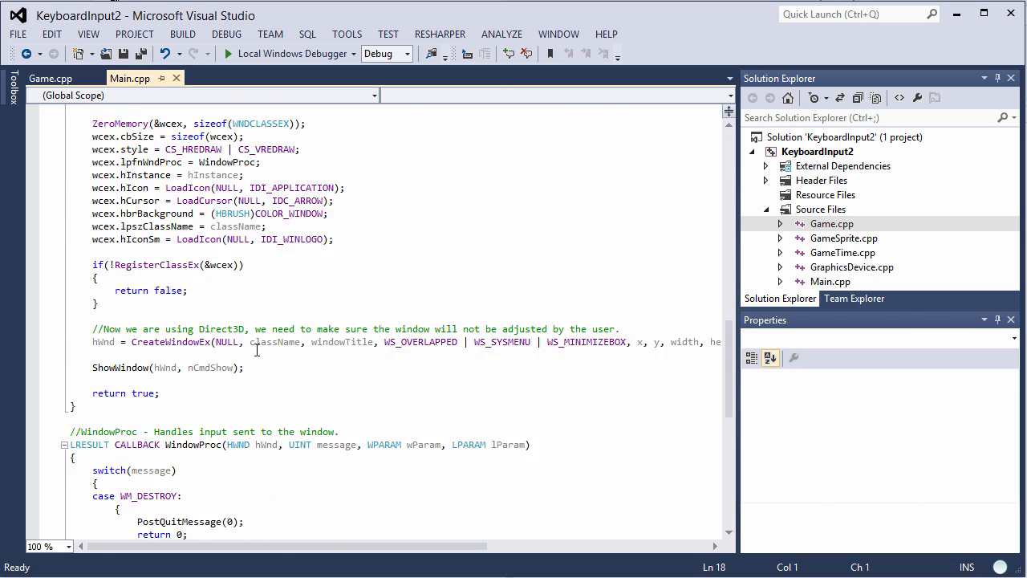
scroll("down", 3)
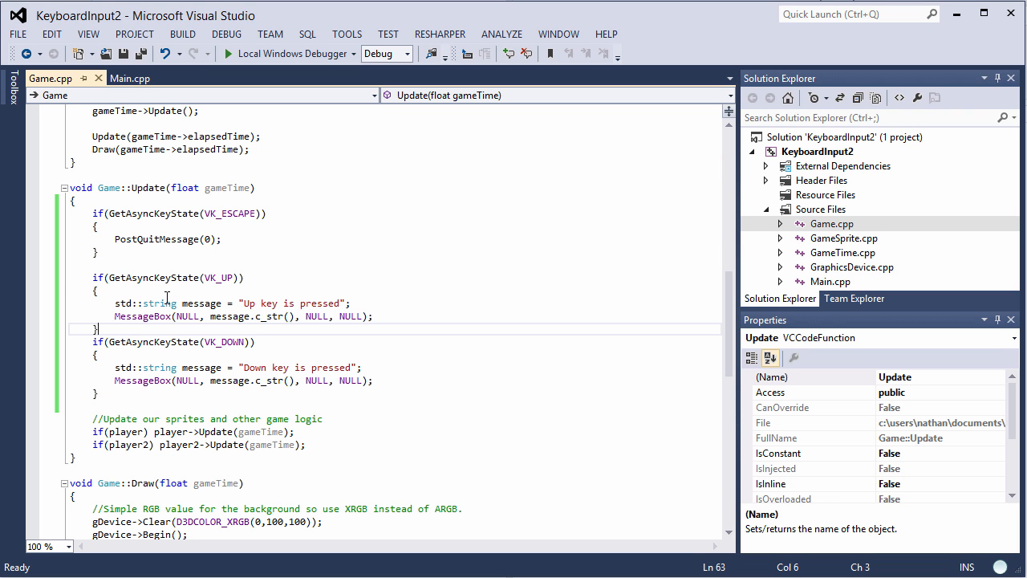
left_click(111, 201)
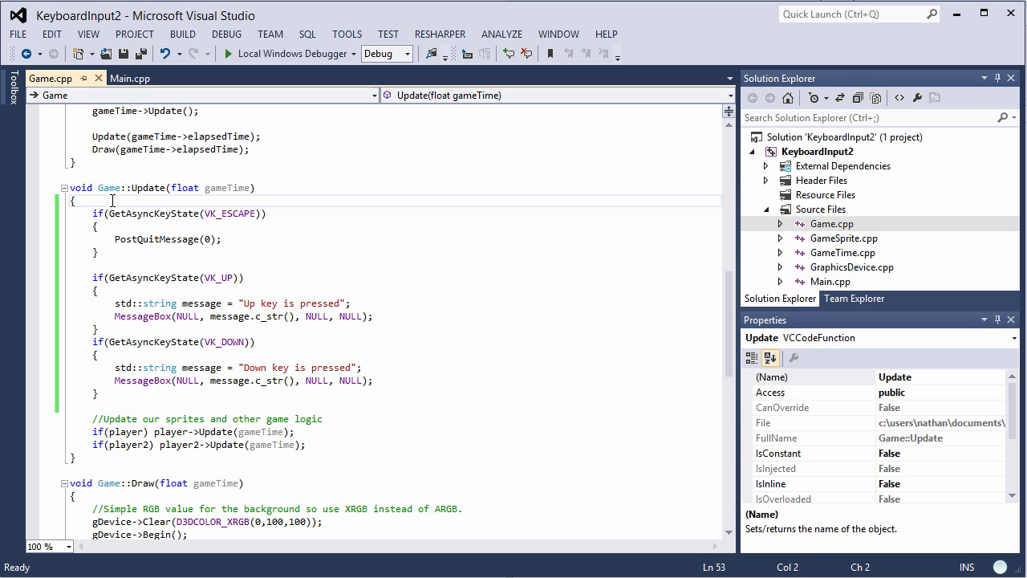
key("enter")
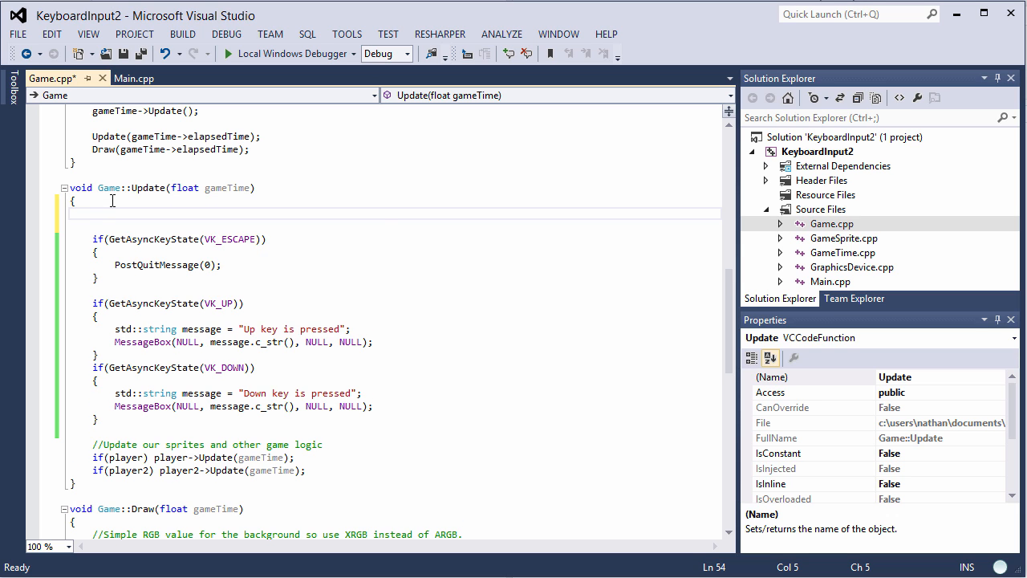
type("GetK")
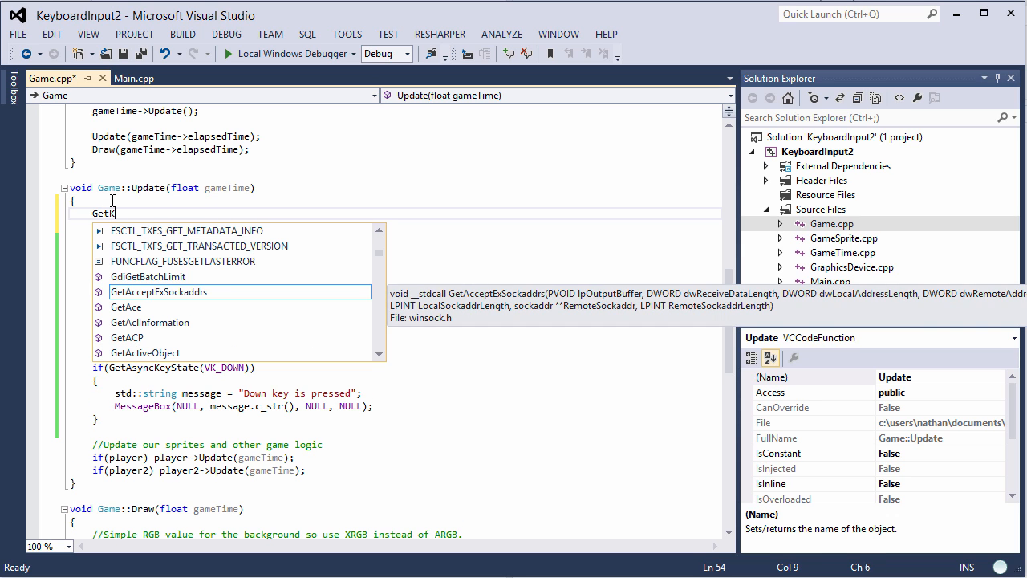
type("eyb")
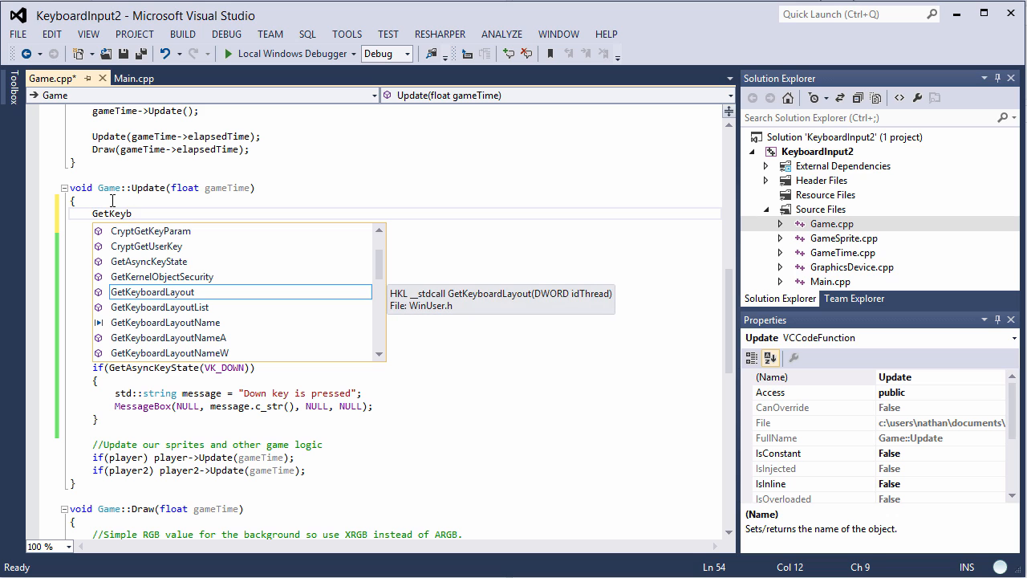
type("ora")
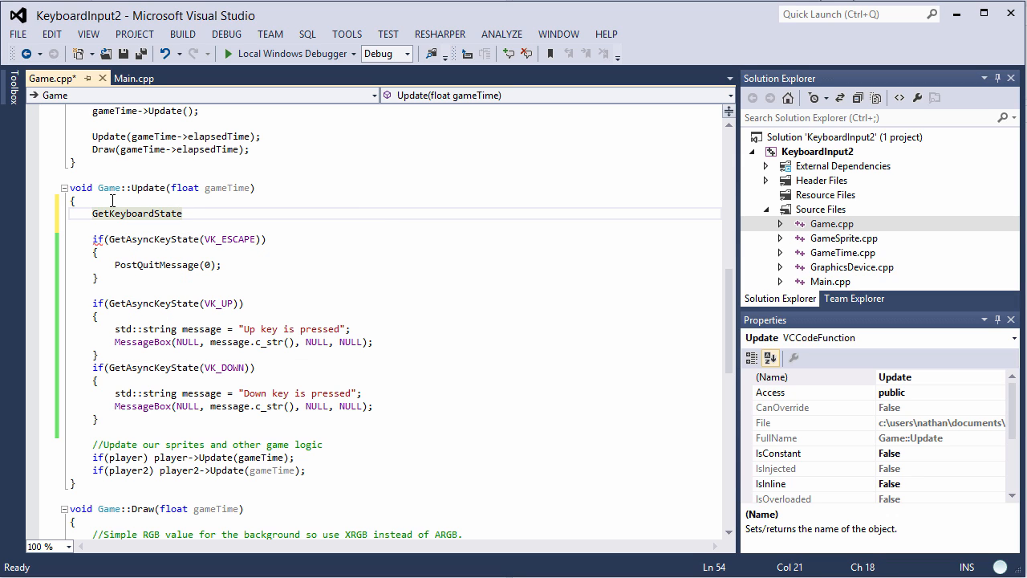
type("(")
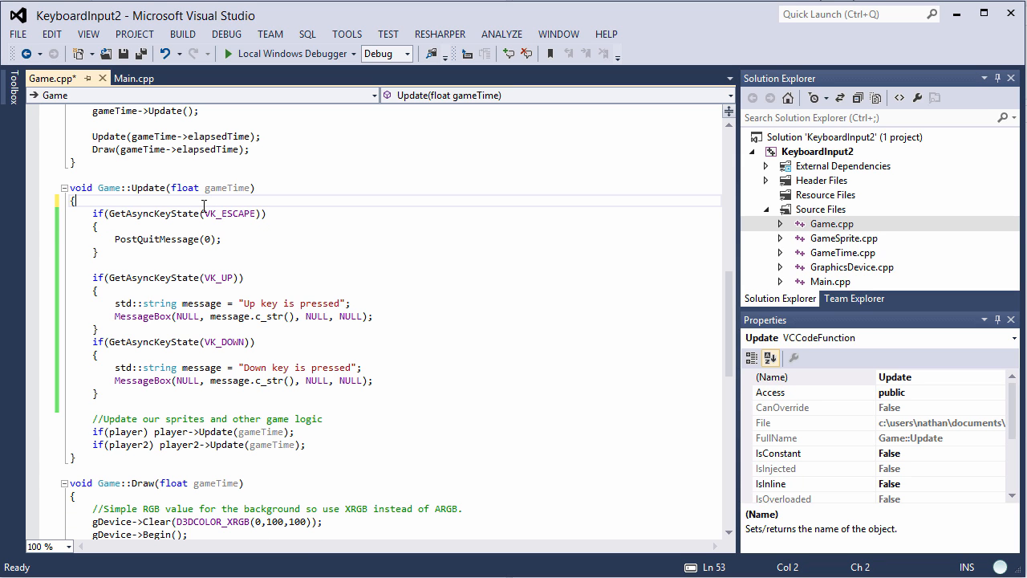
mouse_move(231, 213)
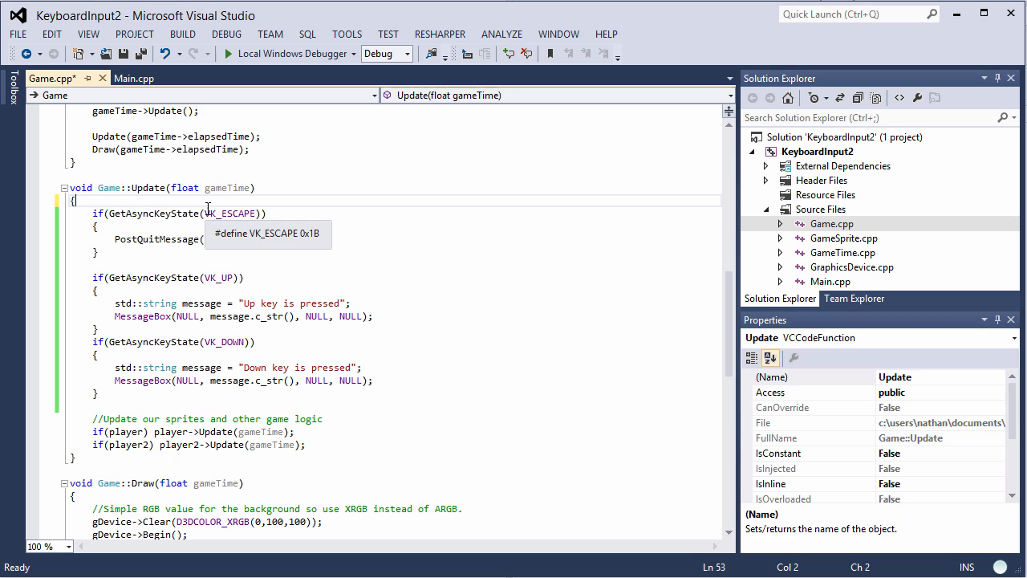